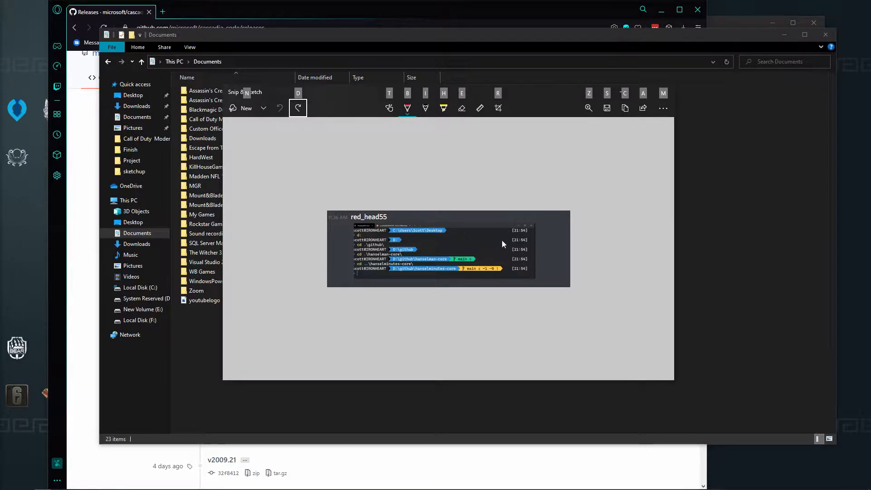
mouse_move(331, 284)
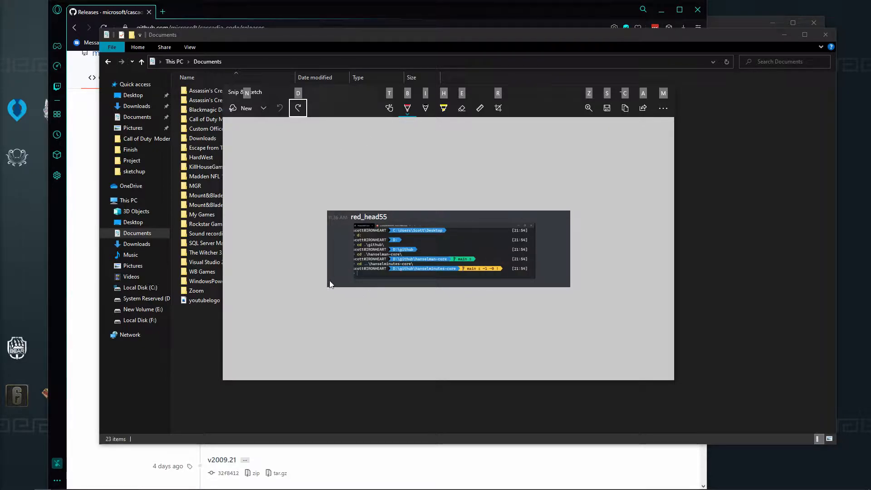
mouse_move(639, 176)
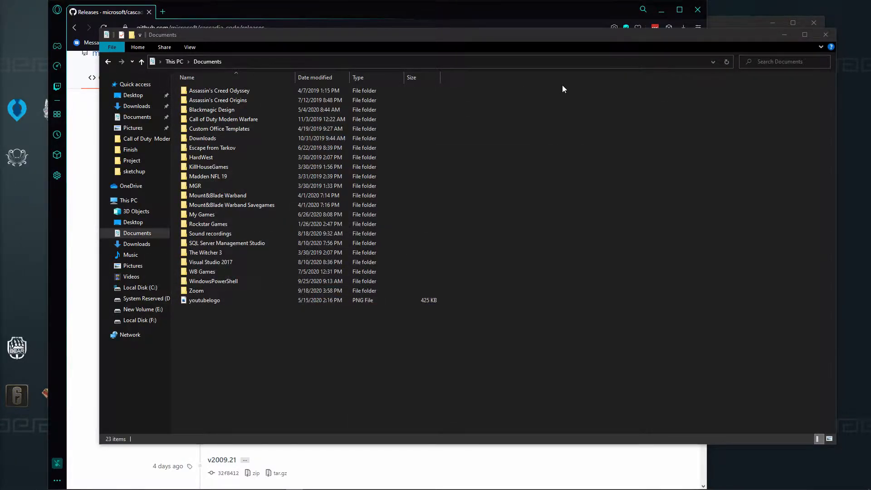
mouse_move(190, 12)
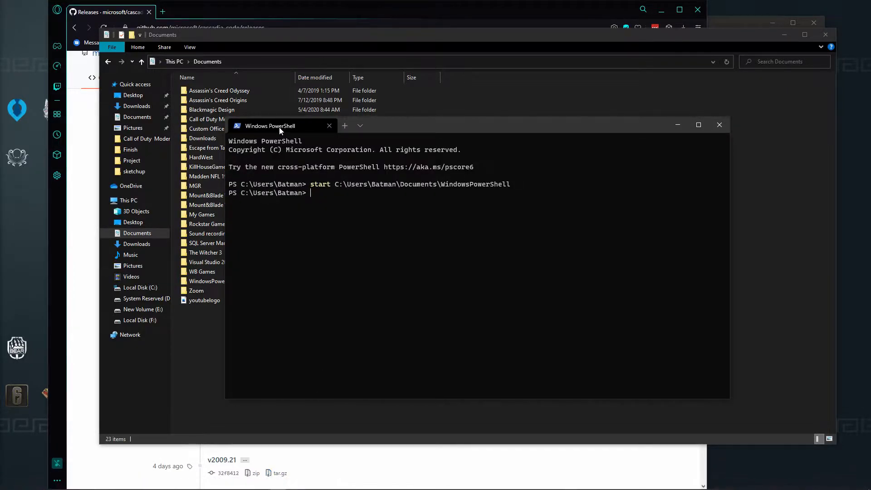
mouse_move(269, 126)
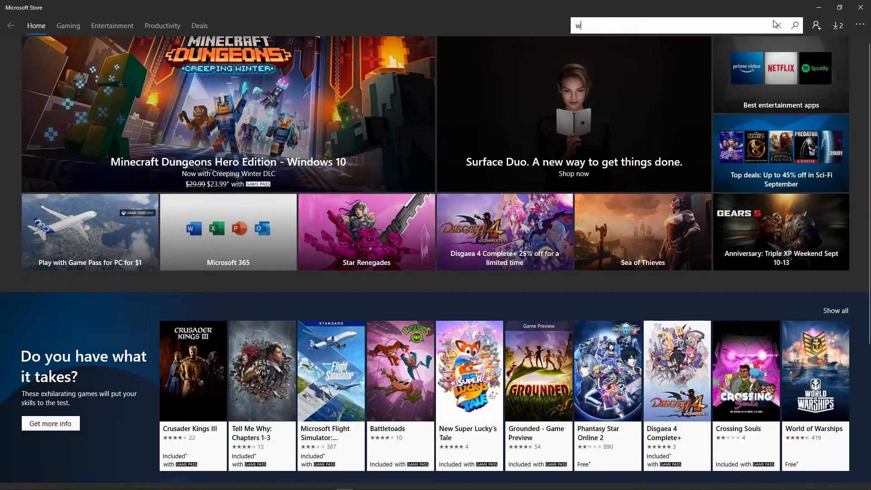
- Search the Store for 'windows terminal', go to its page and request Install (already owned)
type("indwos")
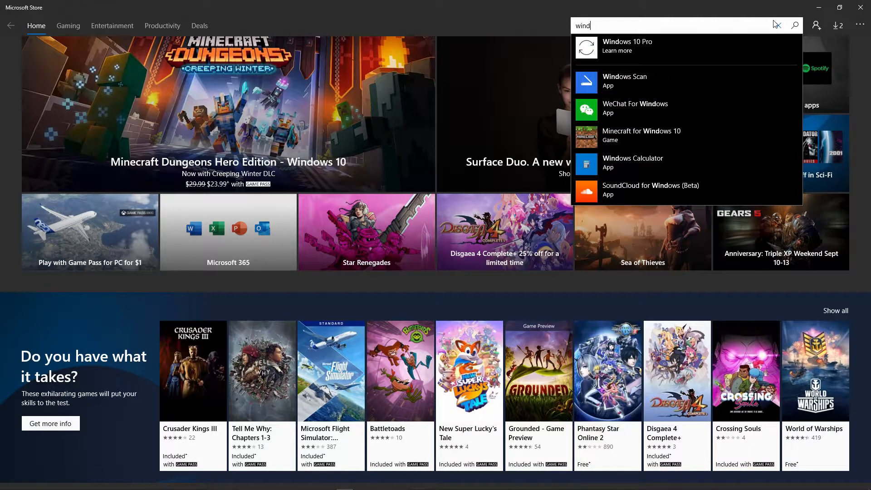
type("ows te")
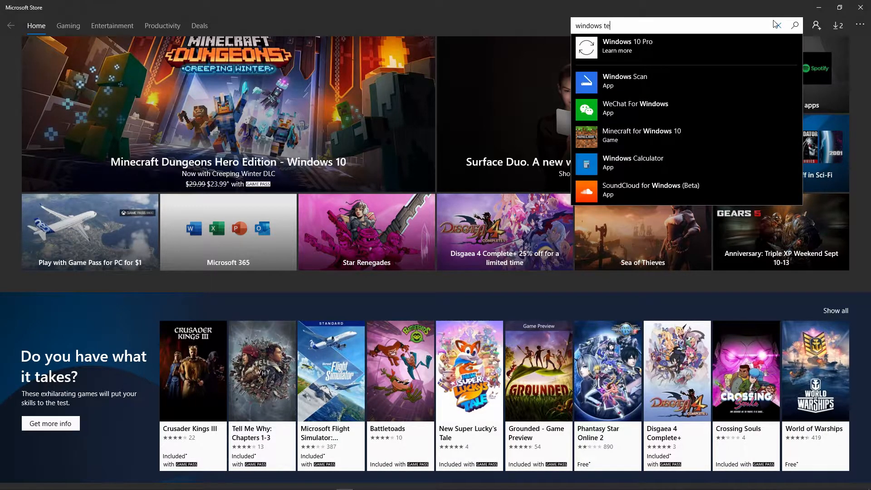
type("r")
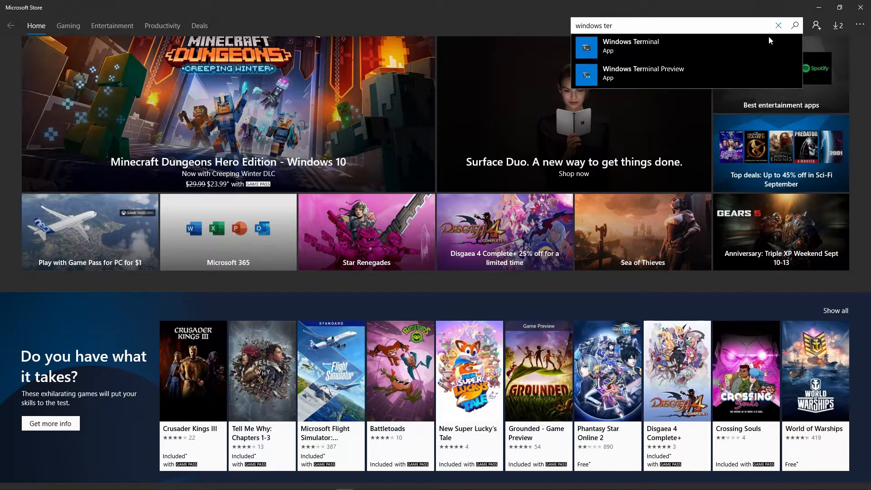
left_click(630, 46)
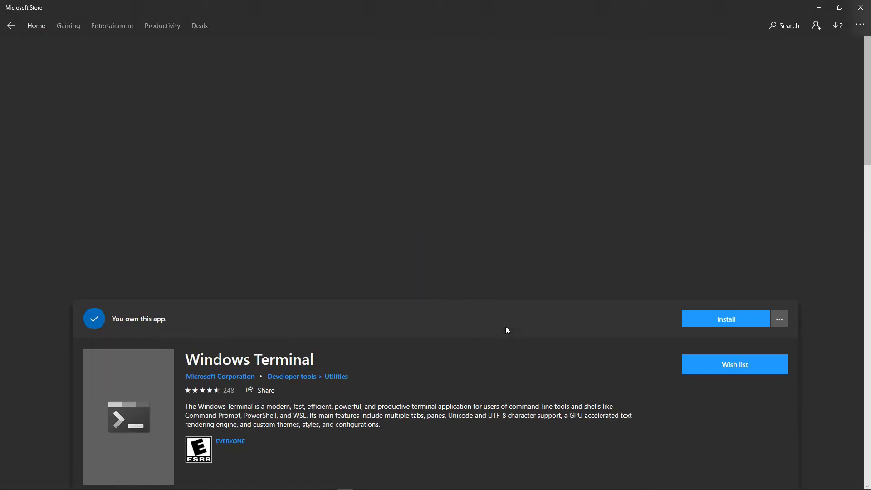
left_click(725, 319)
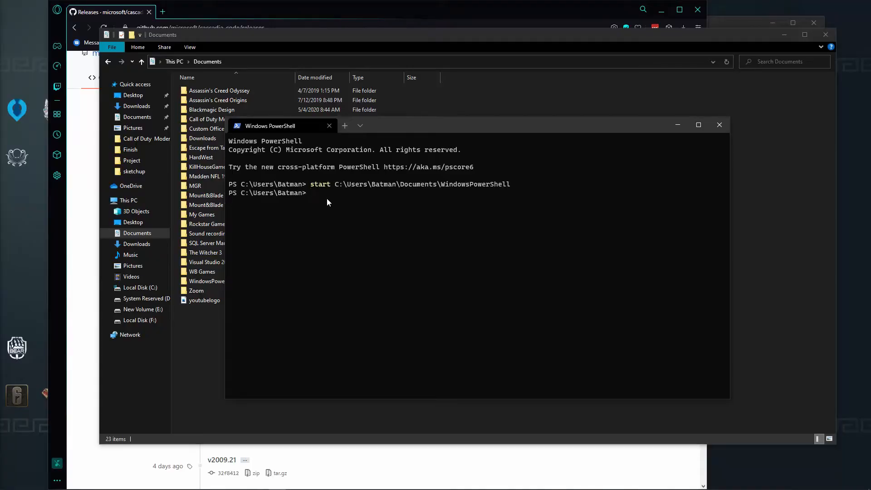
- Download CascadiaCode-2009.22.zip from the releases page and save it to Downloads on F
left_click(310, 192)
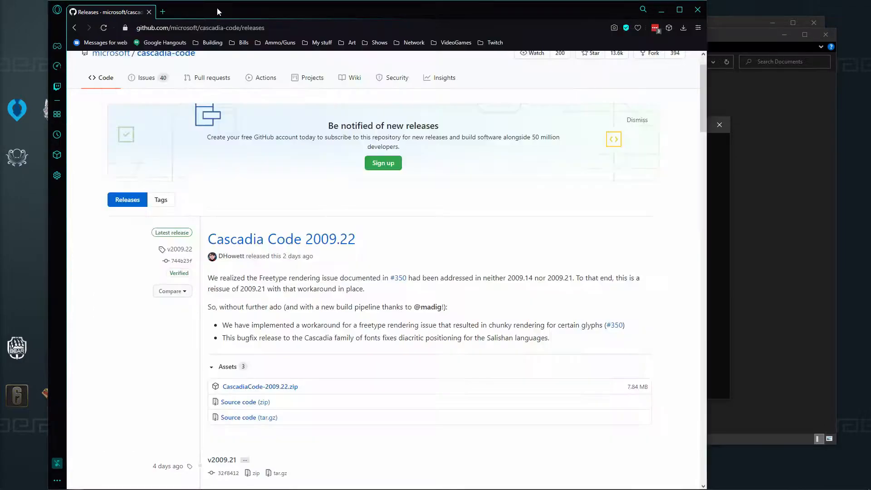
scroll("down", 3)
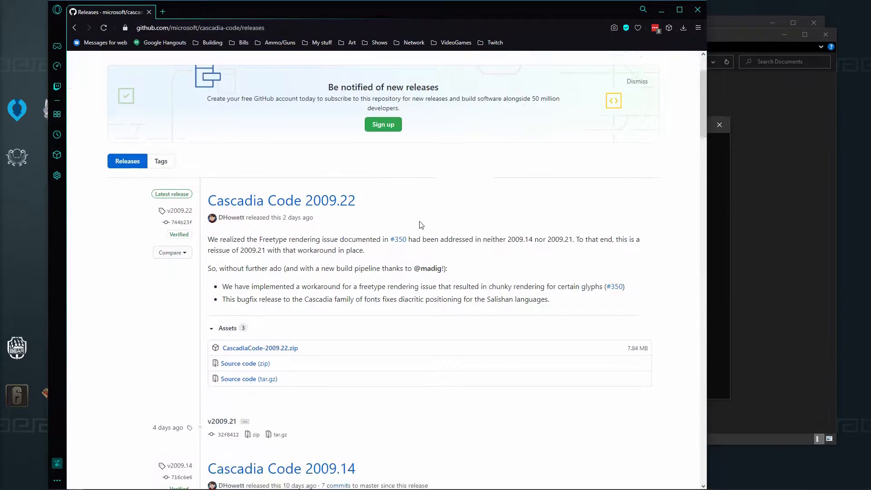
left_click(260, 348)
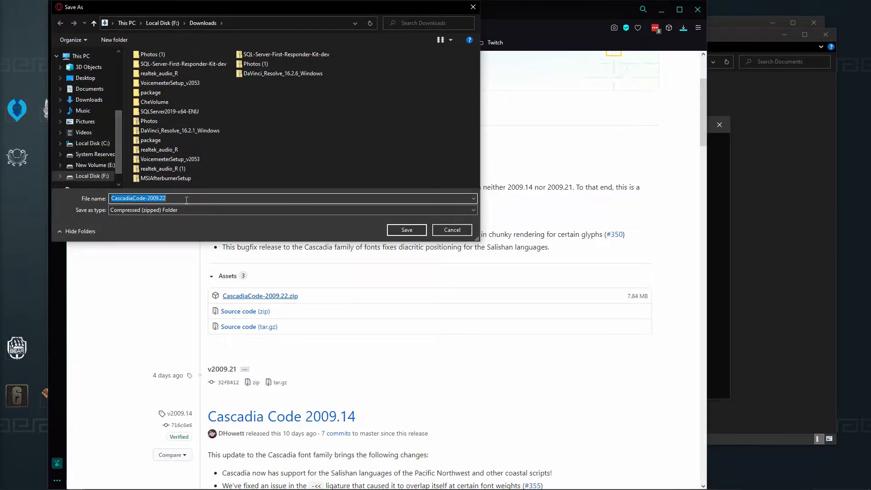
left_click(406, 229)
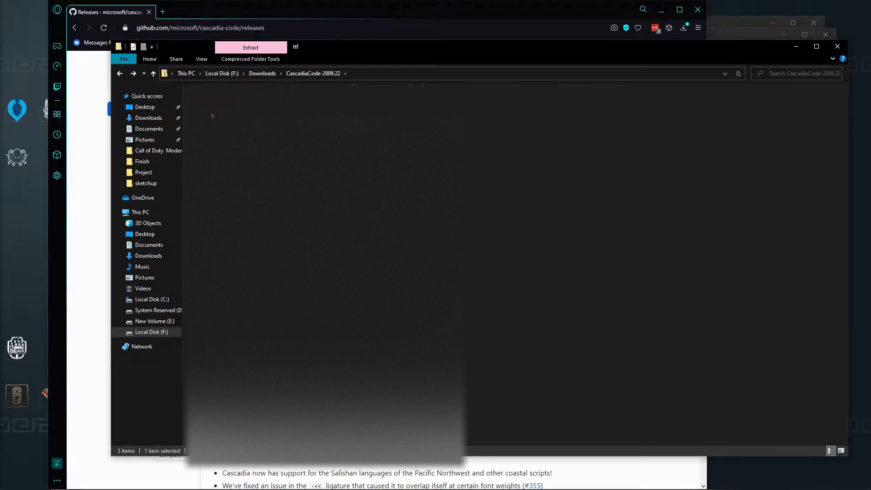
- Browse into the Cascadia Code zip's otf\static folder and look at the font files
double_click(295, 47)
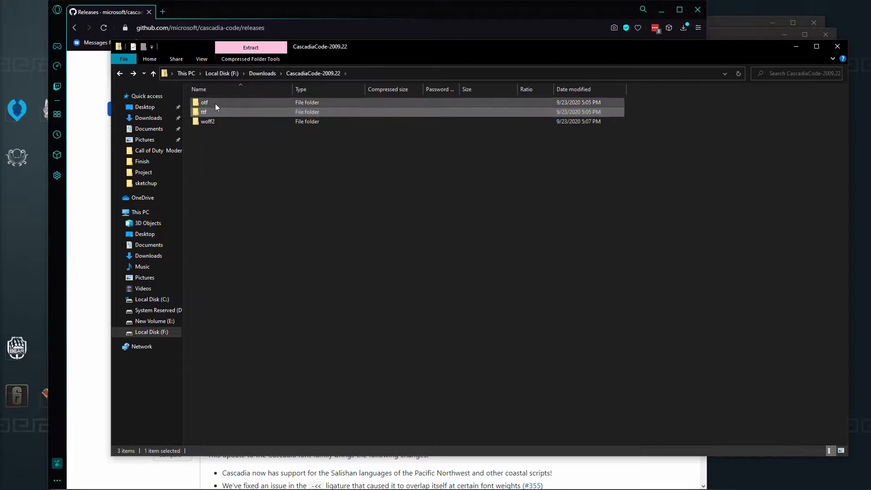
double_click(204, 103)
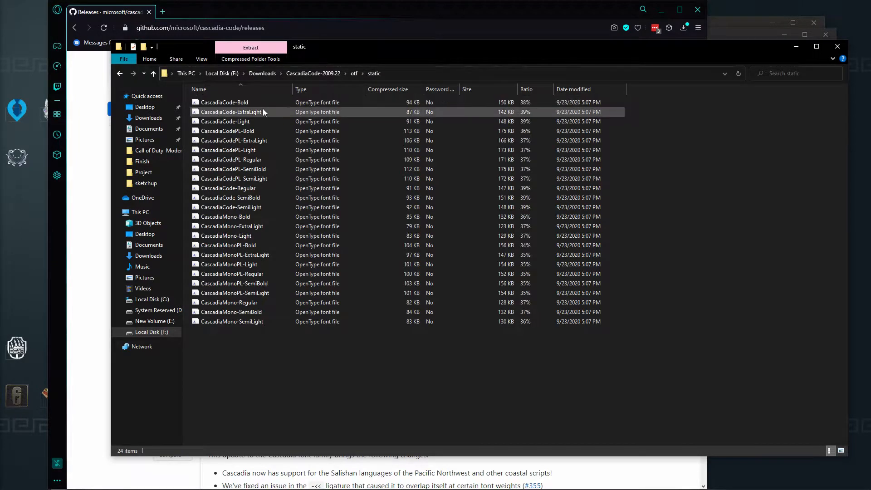
left_click(234, 140)
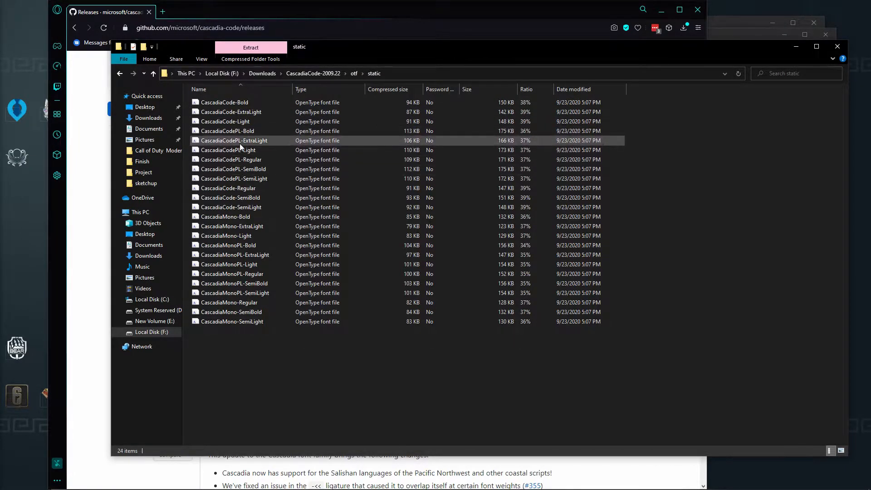
left_click(234, 179)
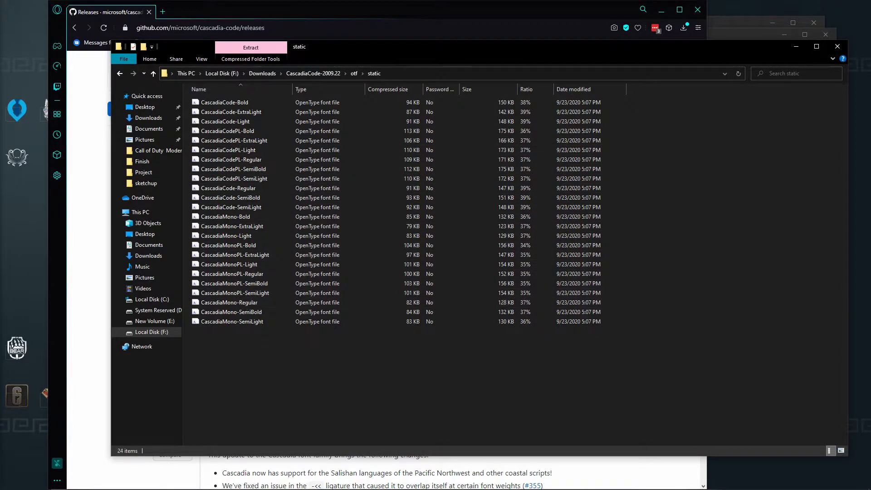
mouse_move(60, 482)
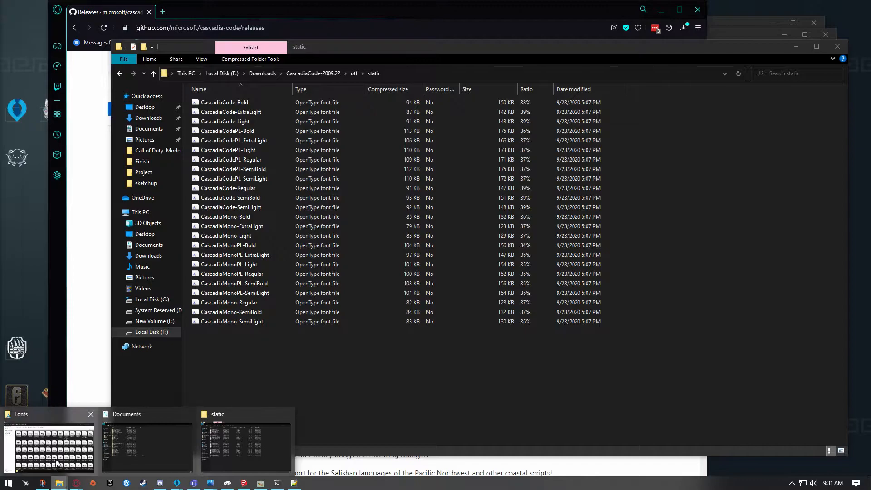
- With the Fonts folder up, extract the zip into Downloads and enter CascadiaCode-2009.22\otf
left_click(49, 447)
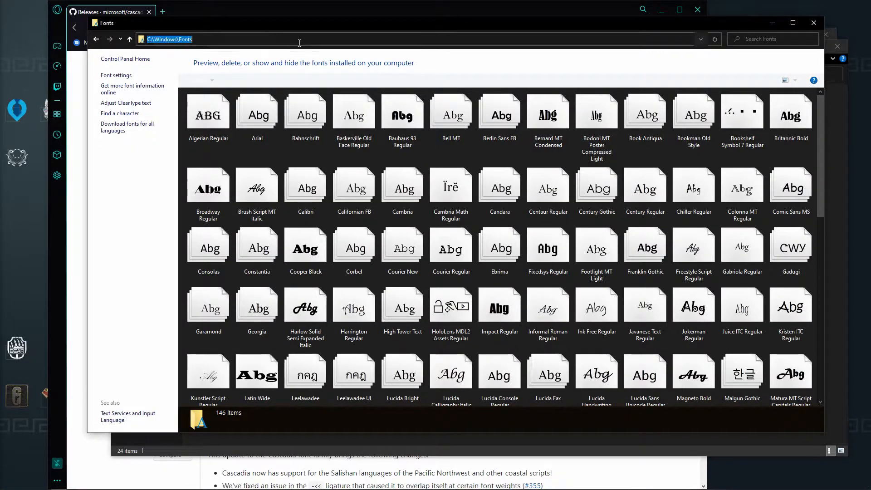
mouse_move(189, 48)
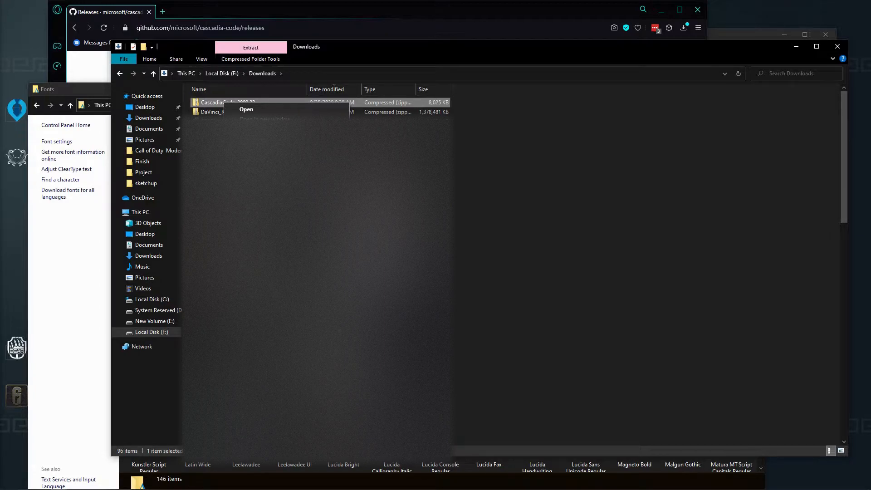
left_click(246, 110)
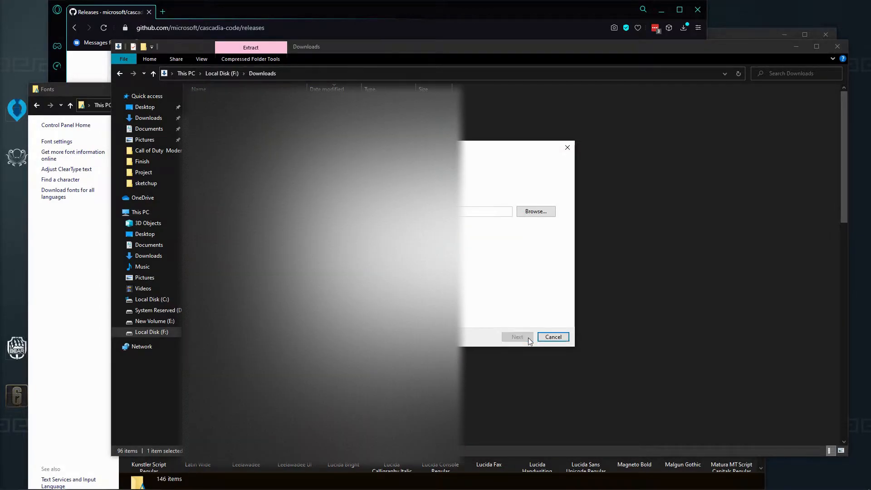
left_click(516, 336)
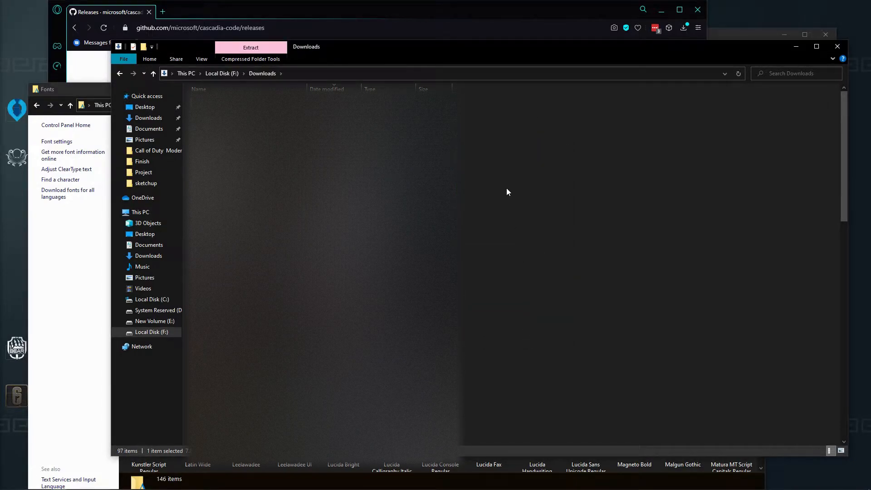
left_click(474, 212)
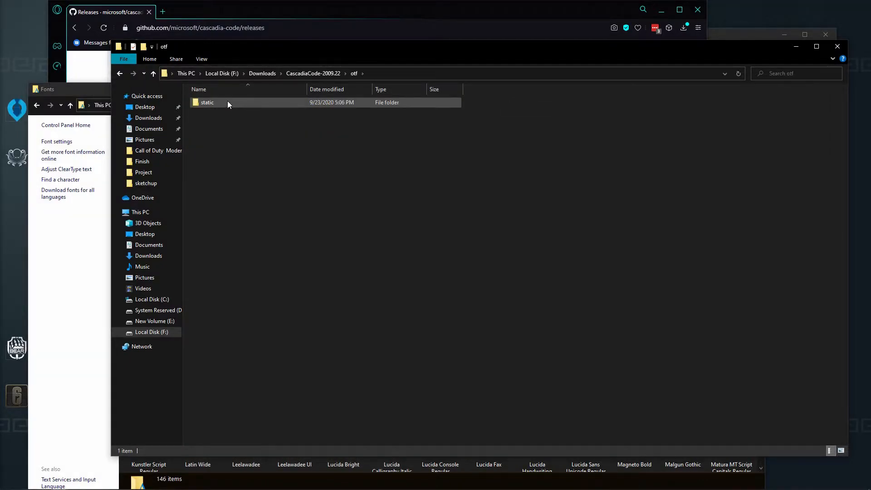
- In otf\static, select the CascadiaMonoPL-Bold font file to install it
double_click(207, 102)
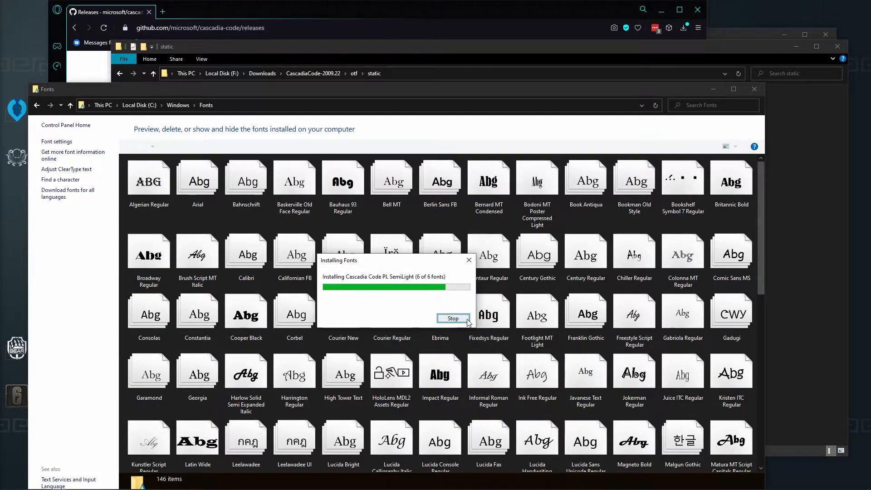
left_click(453, 318)
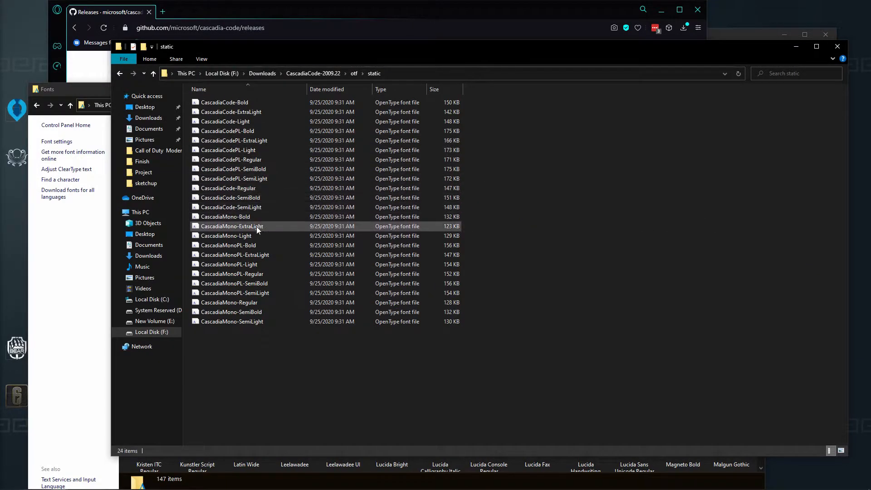
left_click(228, 244)
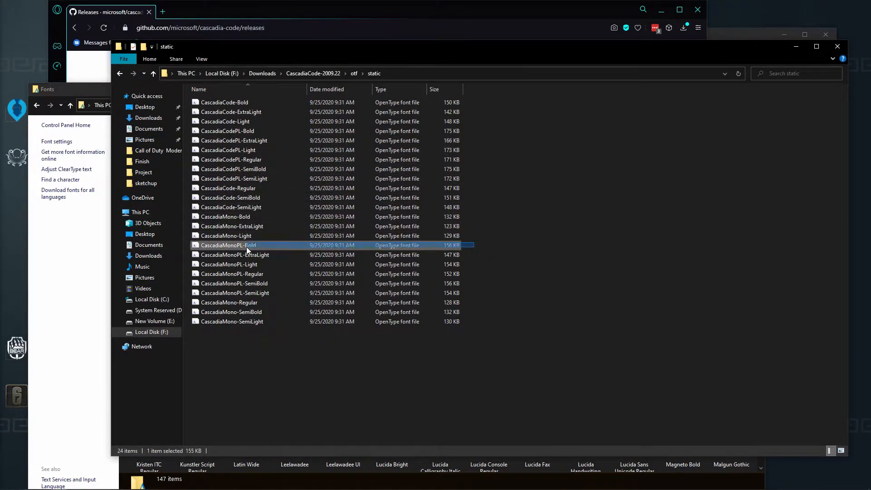
left_click(234, 293)
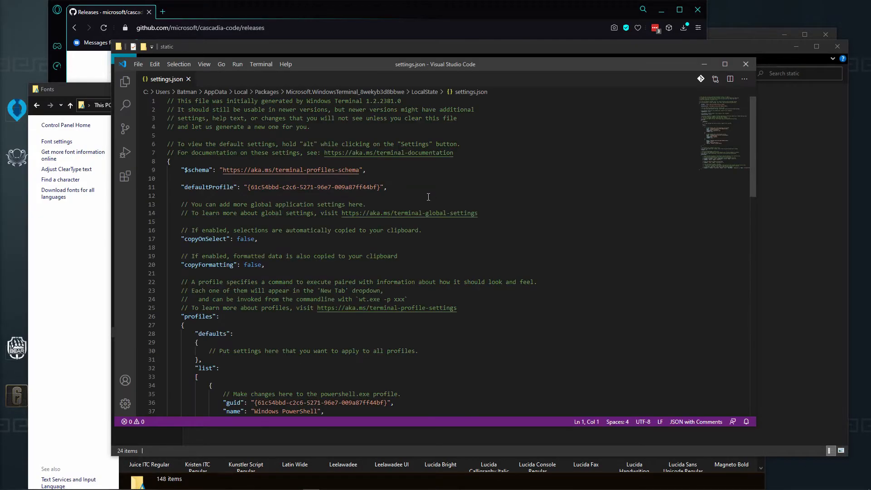
- Add "fontFace": "Cascadia Code PL" under profiles > defaults in settings.json
scroll("down", 3)
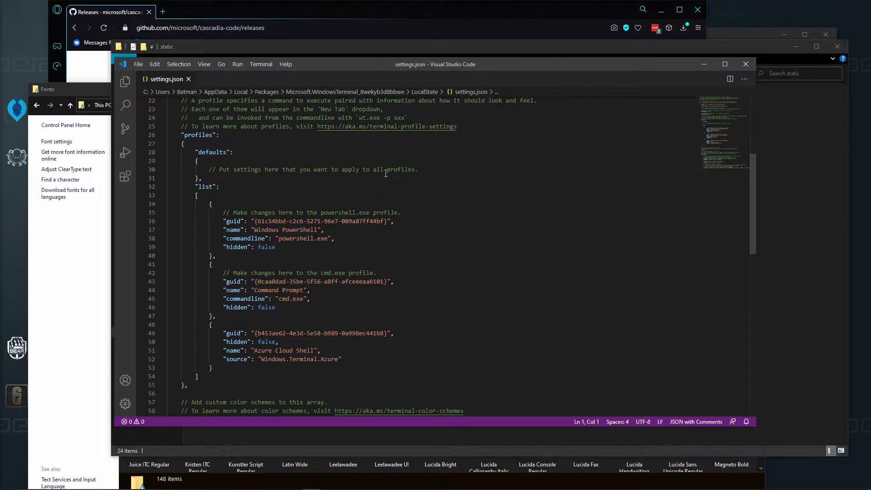
scroll("down", 3)
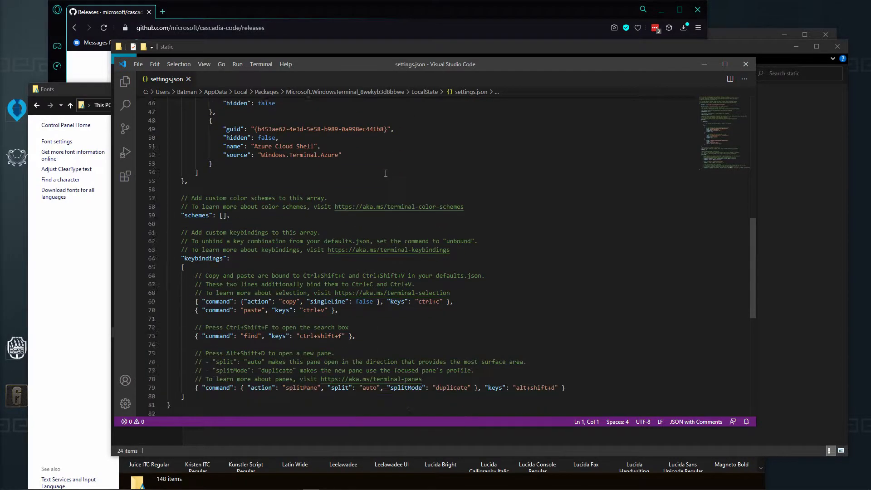
scroll("up", 3)
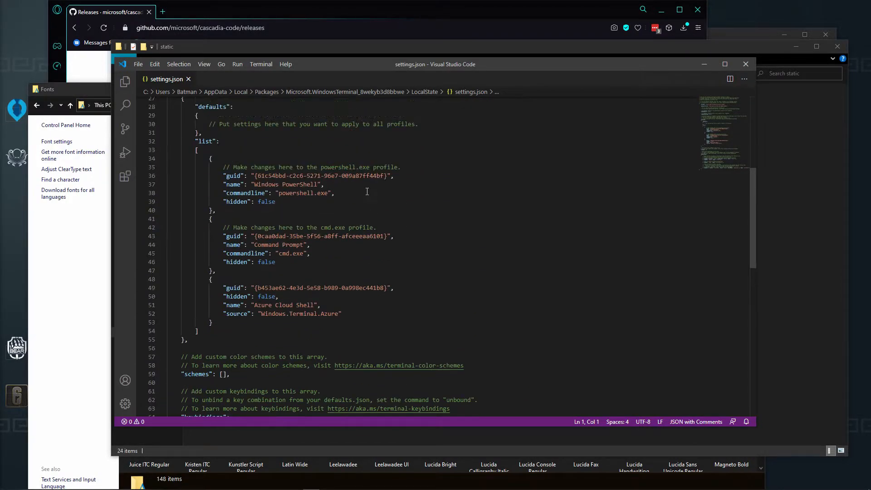
scroll("up", 3)
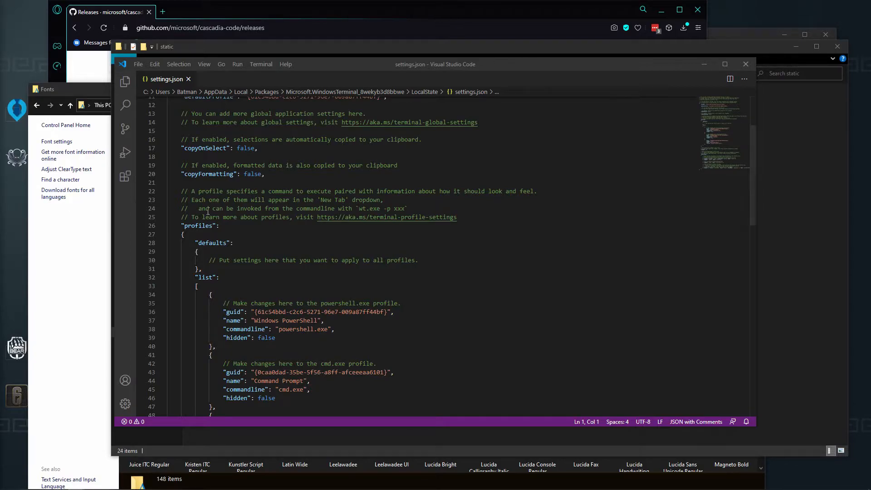
left_click(196, 251)
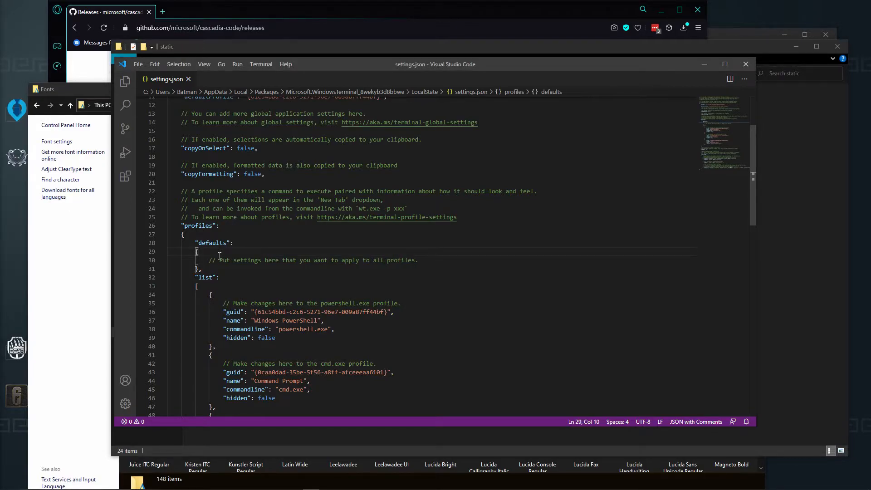
key("Enter")
type("\"")
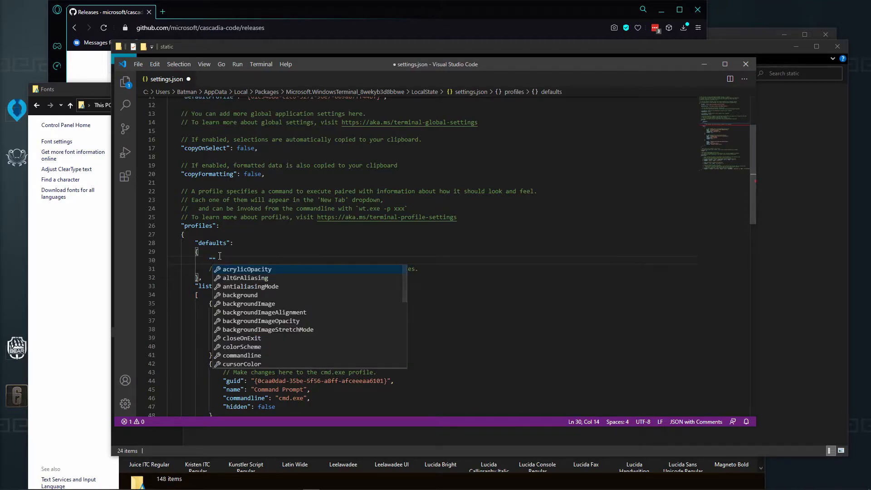
type("font")
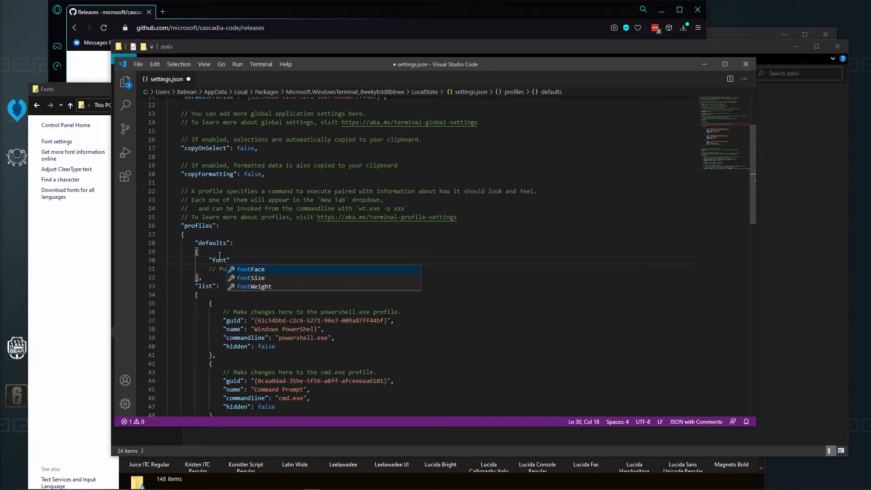
left_click(250, 269)
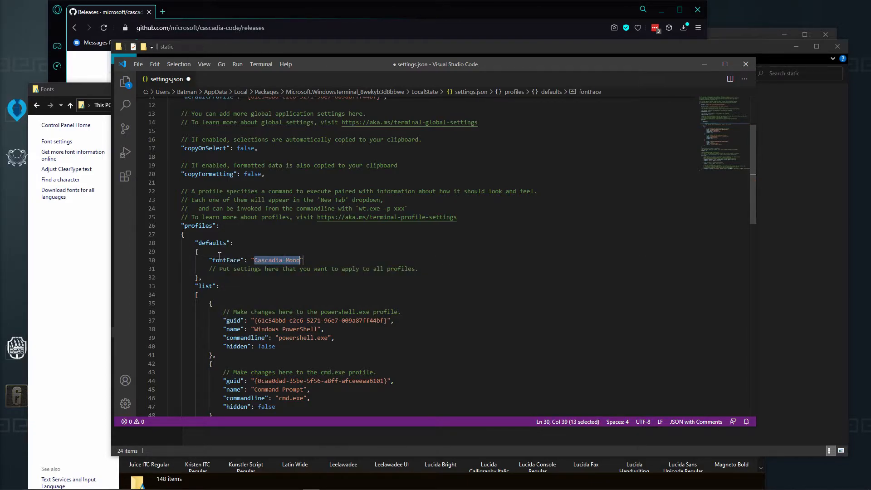
left_click(303, 260)
type("Cod")
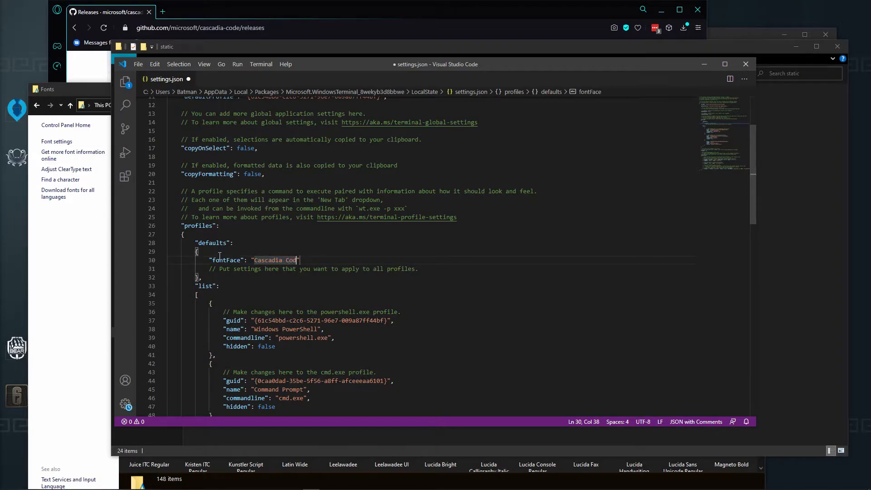
type("Pl")
type("\"")
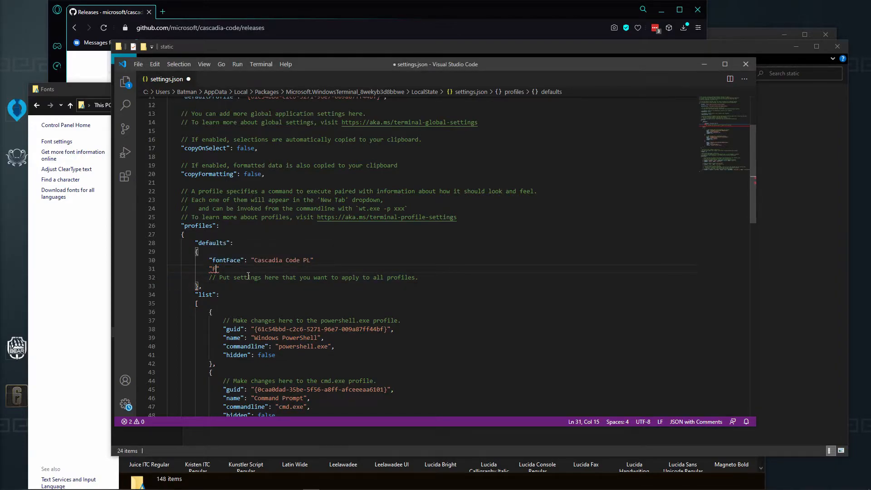
- Start a "fontSize" entry via IntelliSense with a value beginning 1
type("fontSize")
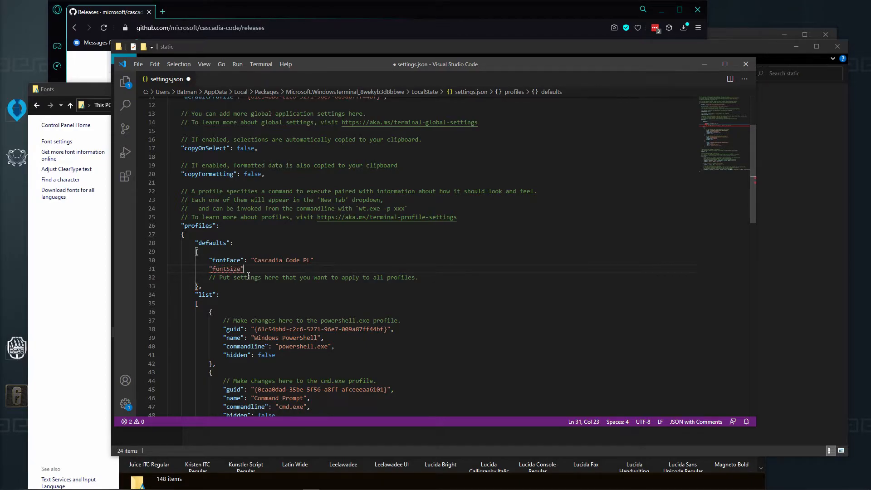
type(":")
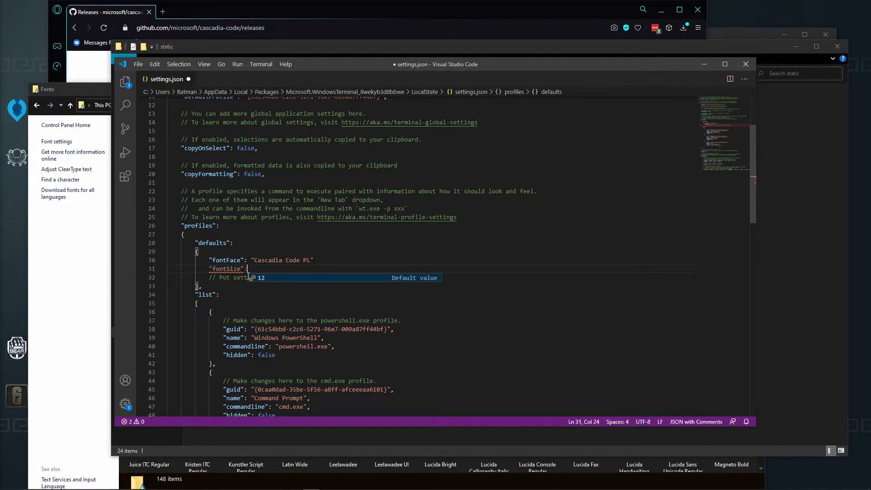
type("1")
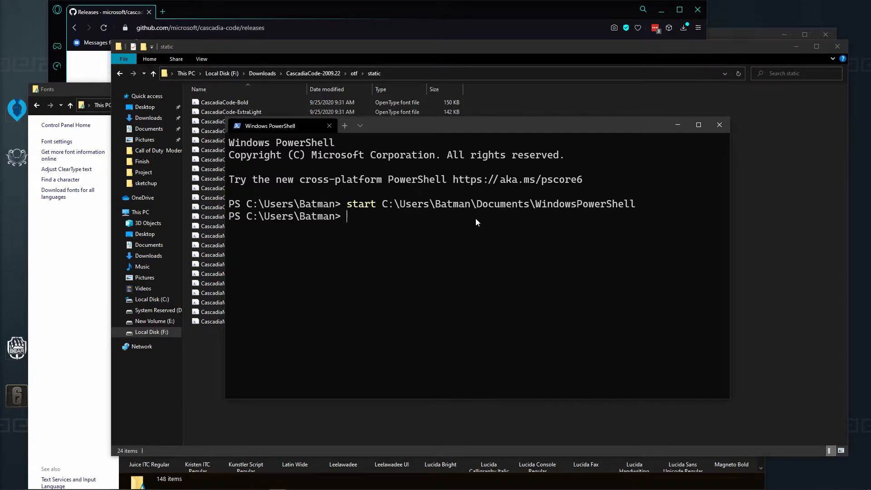
mouse_move(436, 232)
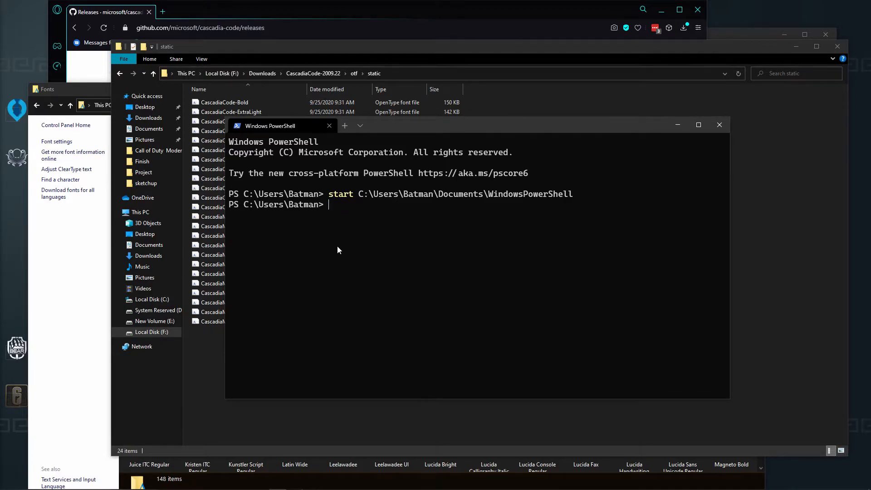
- Run Install-Module posh-git -Scope CurrentUser, accepting the NuGet and untrusted-gallery prompts
type("Install-Module posh-git -Scope CurrentUser")
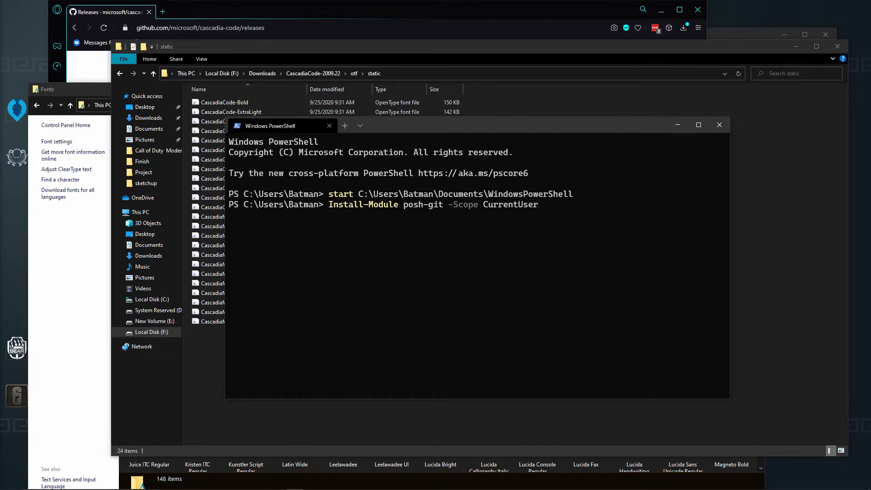
mouse_move(50, 274)
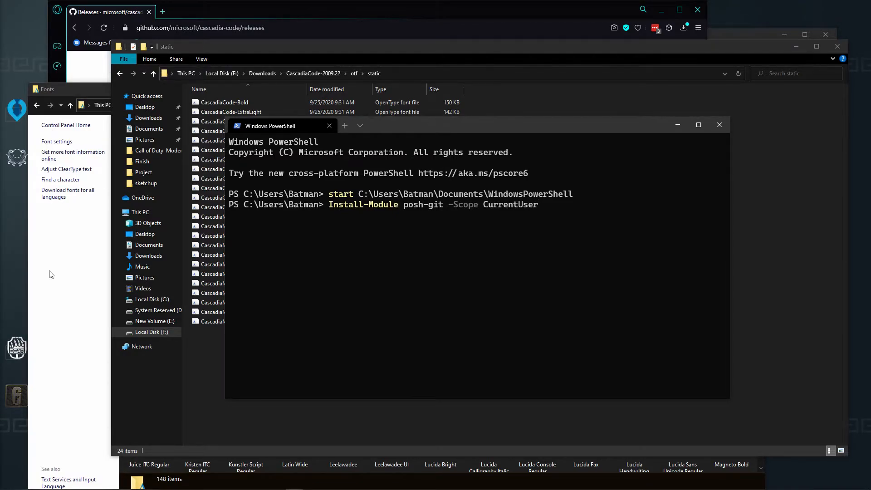
mouse_move(336, 249)
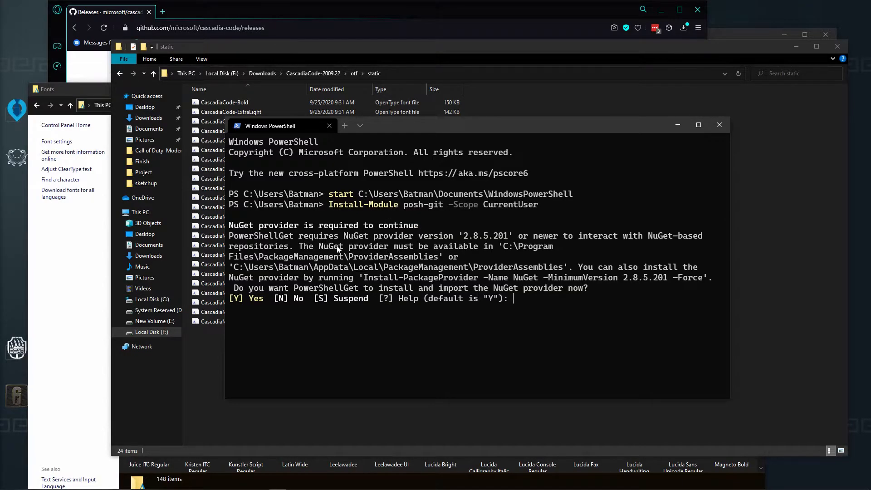
type("Y")
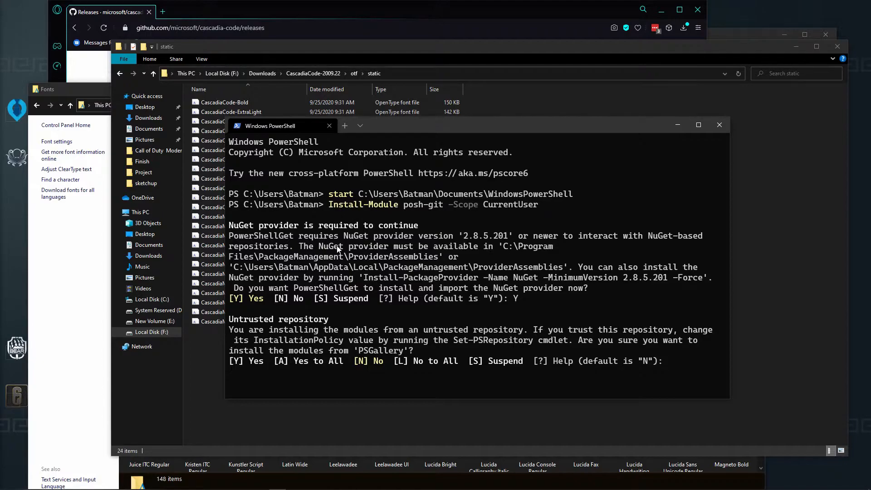
type("Y")
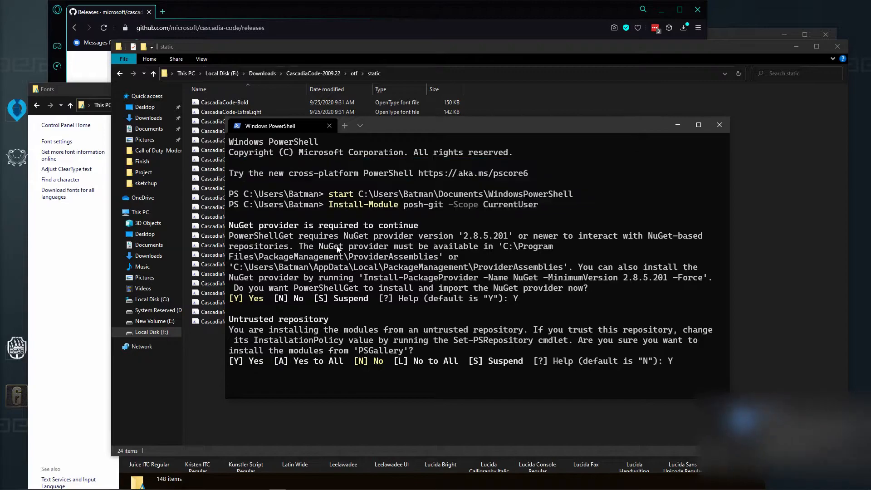
key("Return")
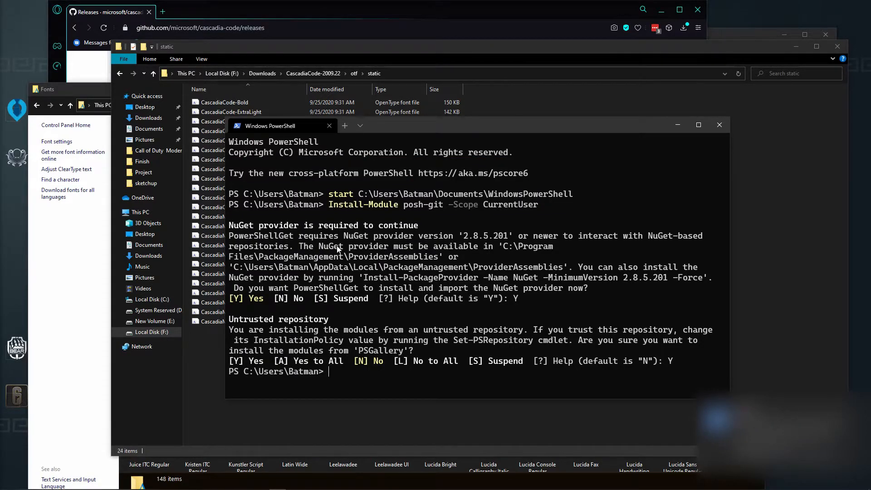
- Run Install-Module oh-my-posh -Scope CurrentUser and answer Y
type("Install-Module oh-my-posh -Scope CurrentUser")
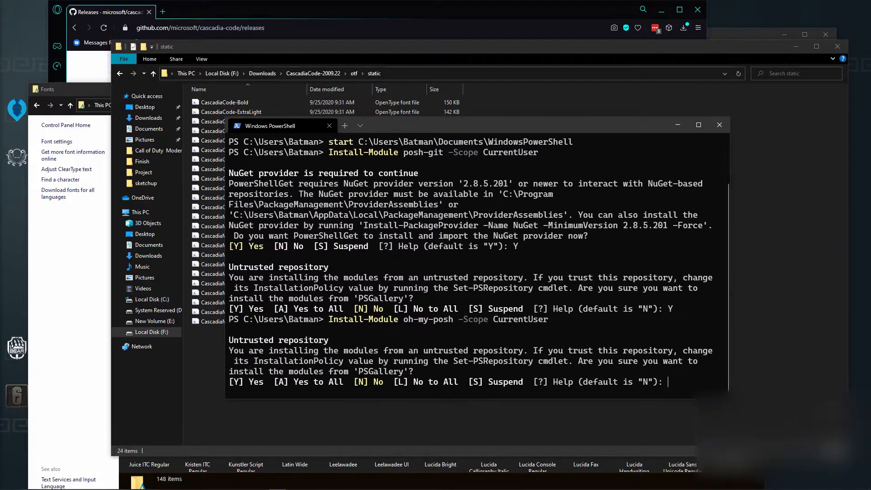
type("Y")
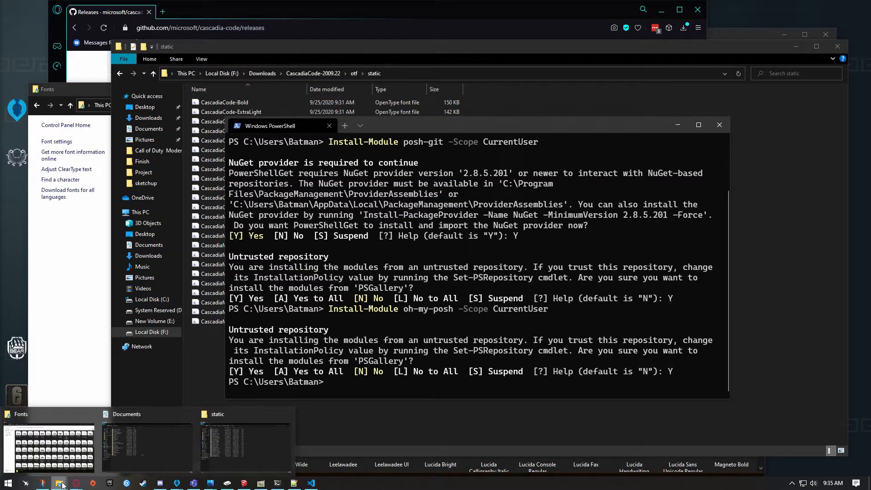
- In Documents\WindowsPowerShell create a new text document and show file name extensions
left_click(126, 414)
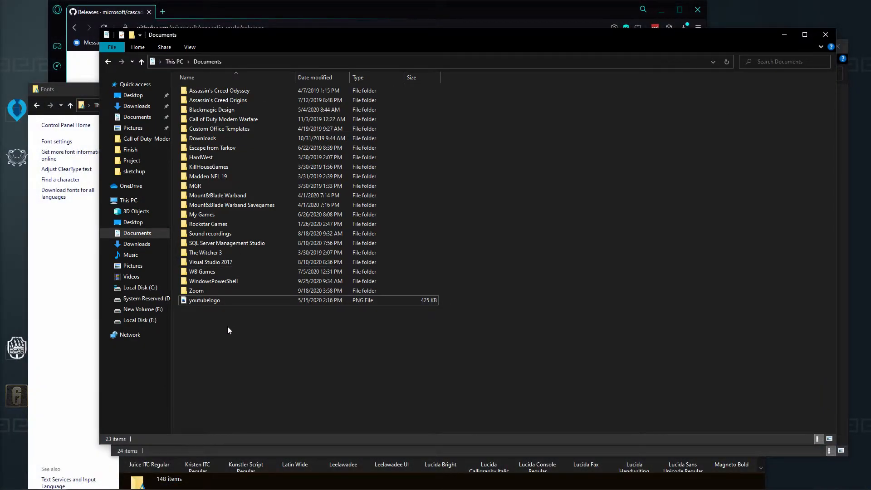
mouse_move(214, 281)
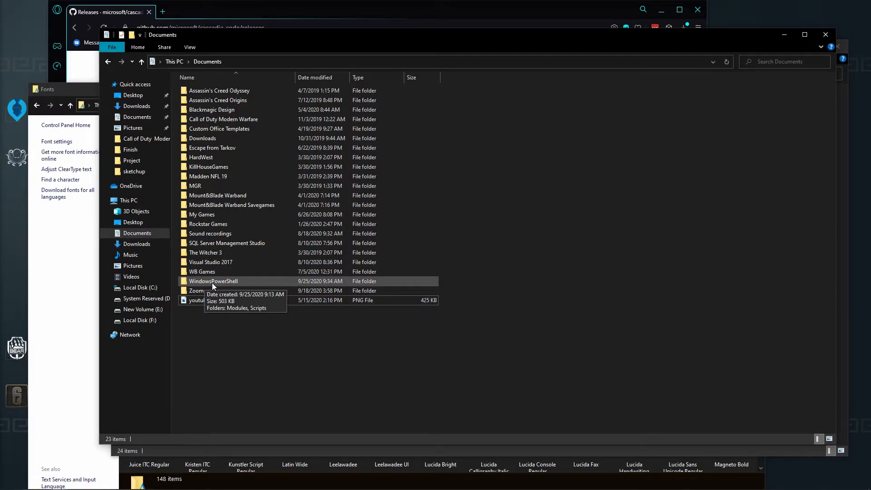
double_click(214, 281)
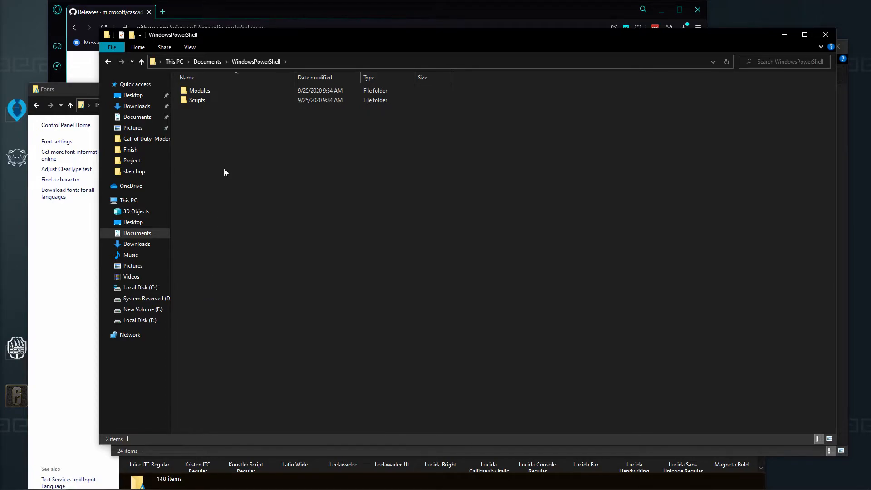
mouse_move(205, 138)
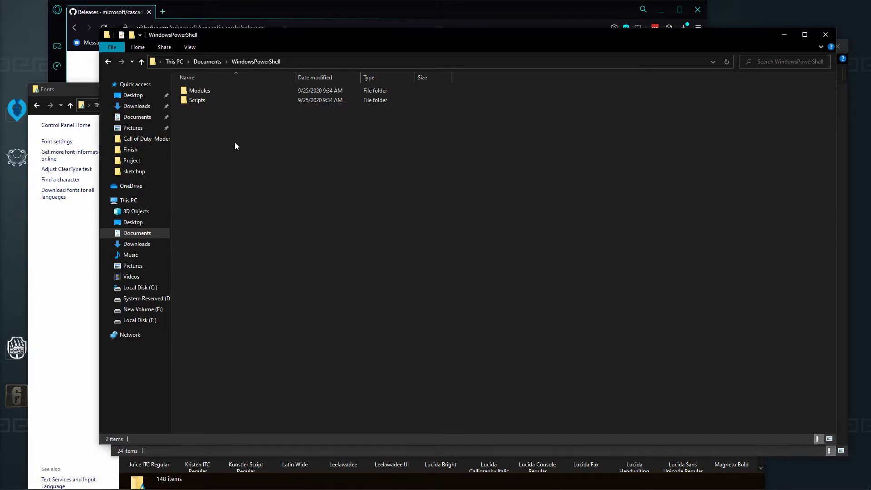
right_click(235, 146)
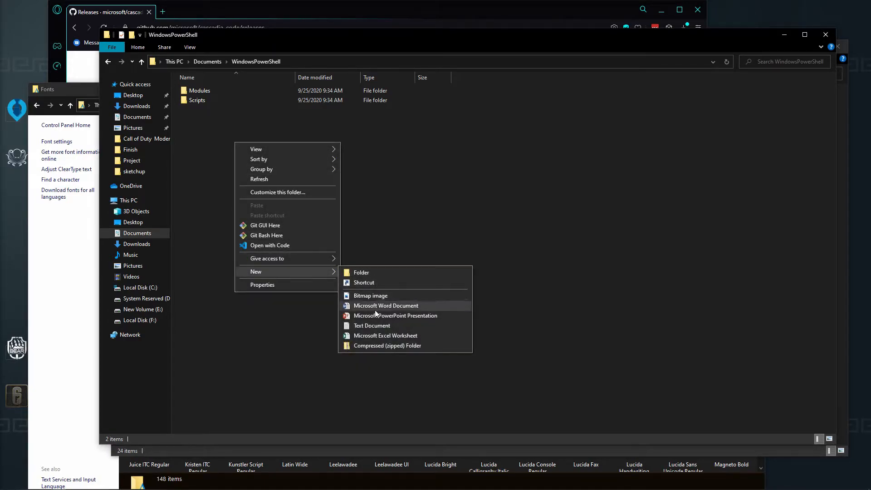
left_click(372, 325)
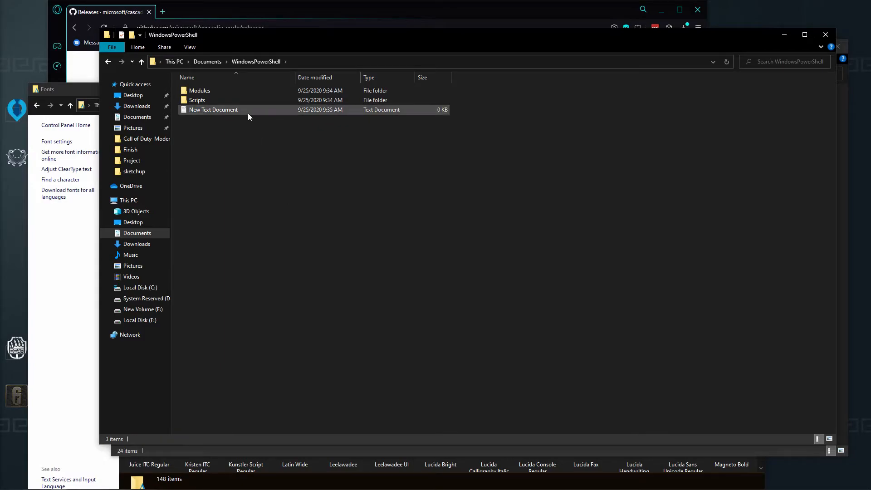
left_click(189, 47)
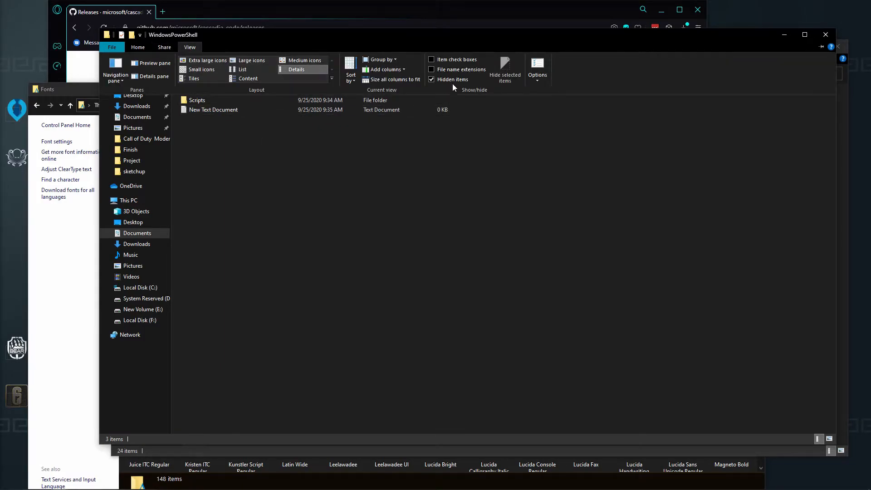
left_click(214, 109)
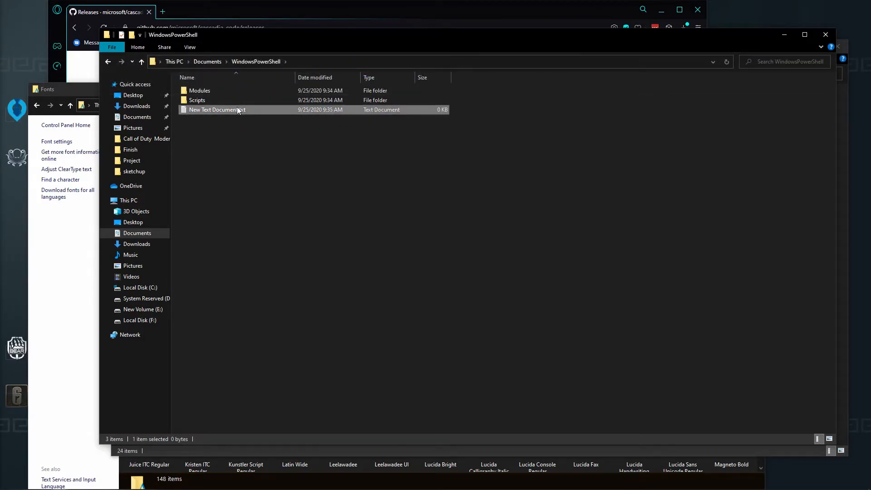
- Rename it Microsoft.PowerShell_profile.ps1 and edit it with Notepad++
left_click(217, 109)
type("Microsoft.PowerShell_profile.ps1")
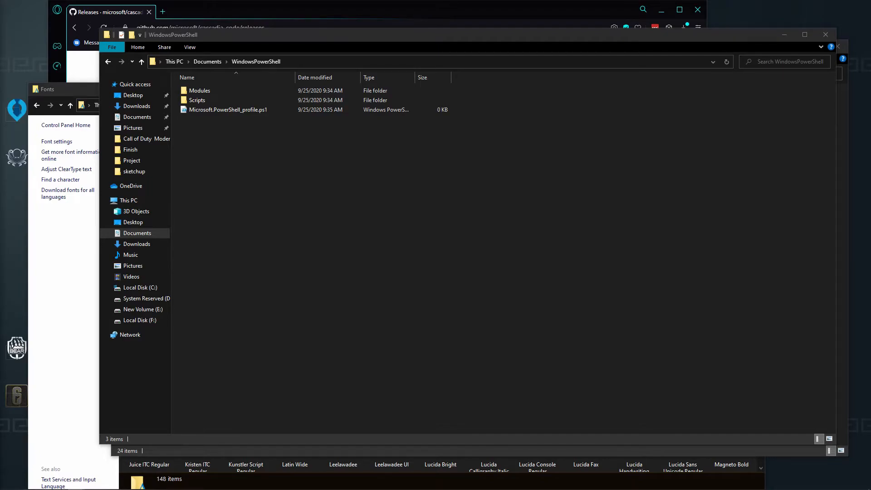
left_click(228, 110)
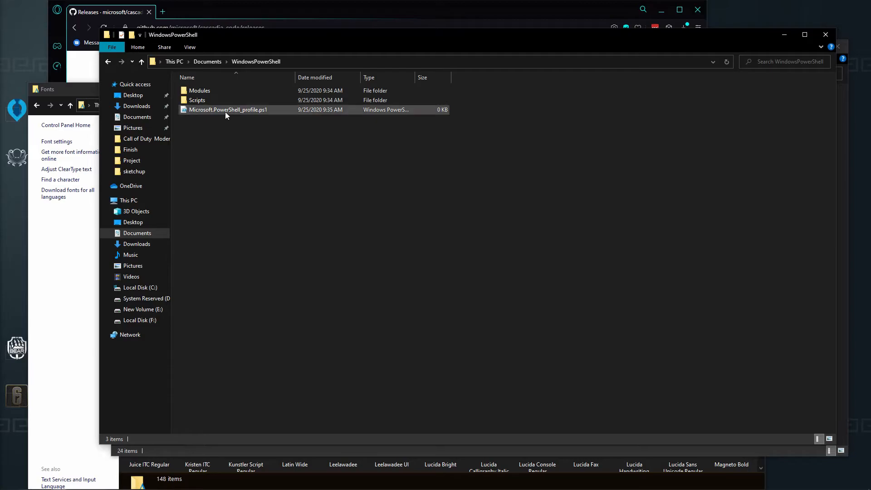
right_click(227, 109)
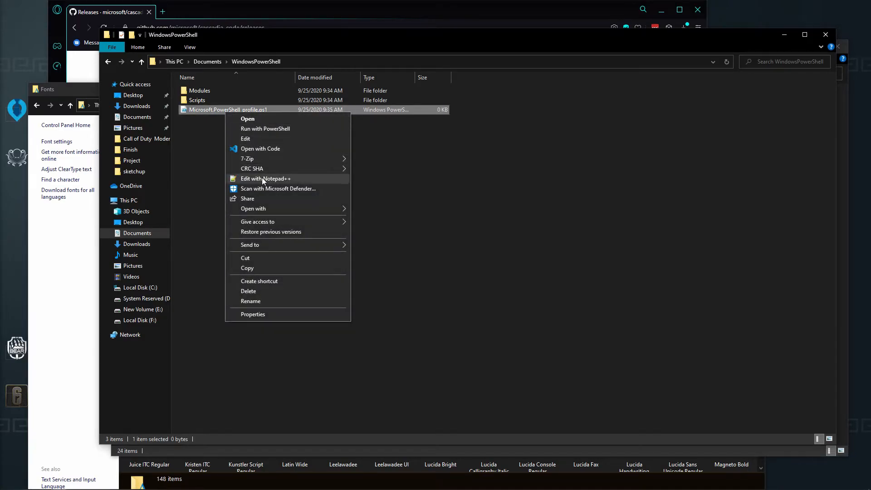
left_click(265, 178)
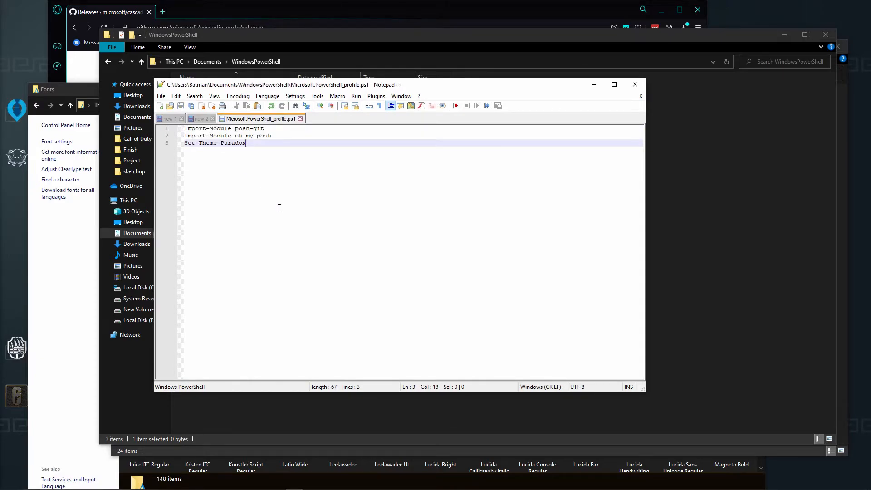
- Close the saved profile script in Notepad++ and return to Windows Terminal
left_click(635, 84)
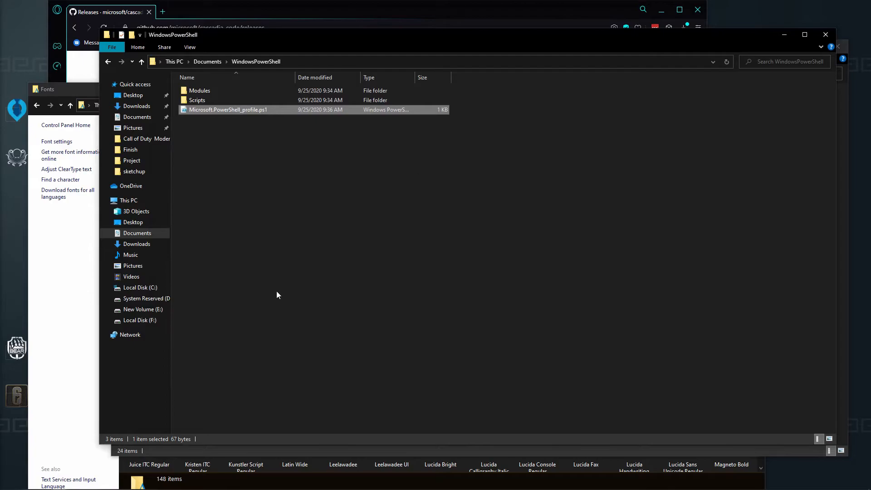
left_click(277, 295)
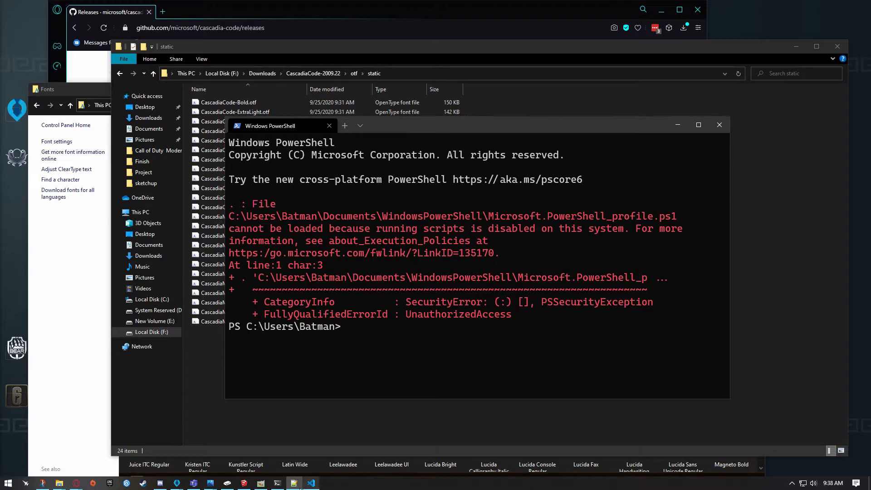
- Launch Windows PowerShell as administrator
right_click(277, 482)
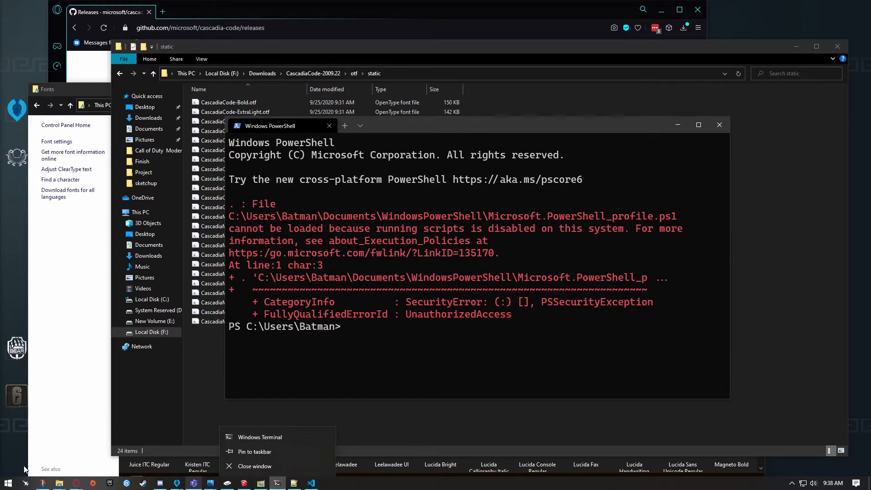
type("popw")
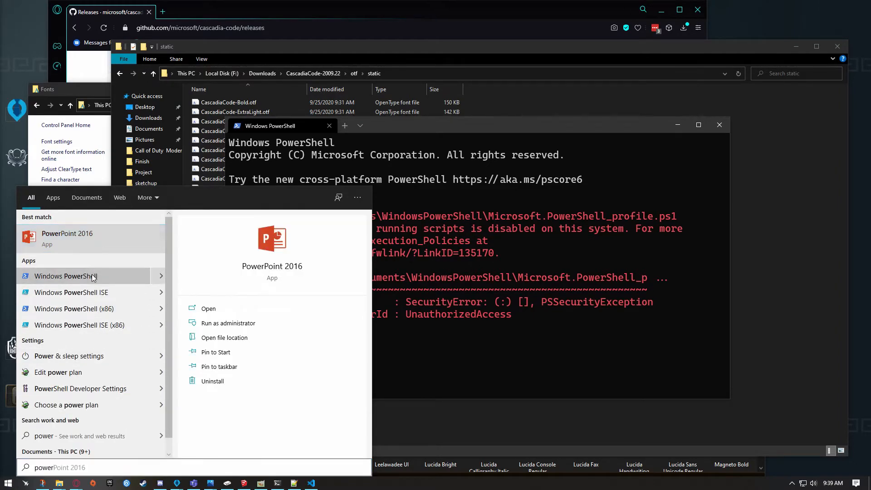
left_click(228, 322)
type("dir")
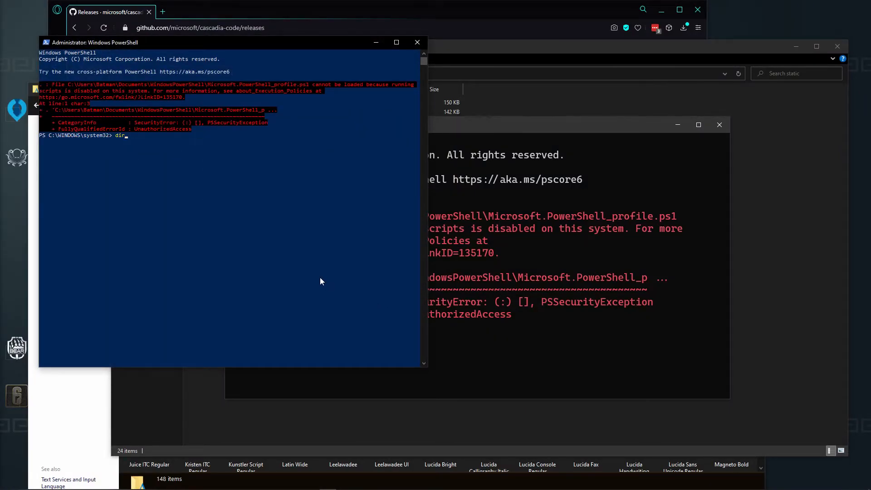
- Attempt Set-ExecutionPolicy Unrestricted several times with mistyped command names
type("Set-ExectionPolicy unrestricted")
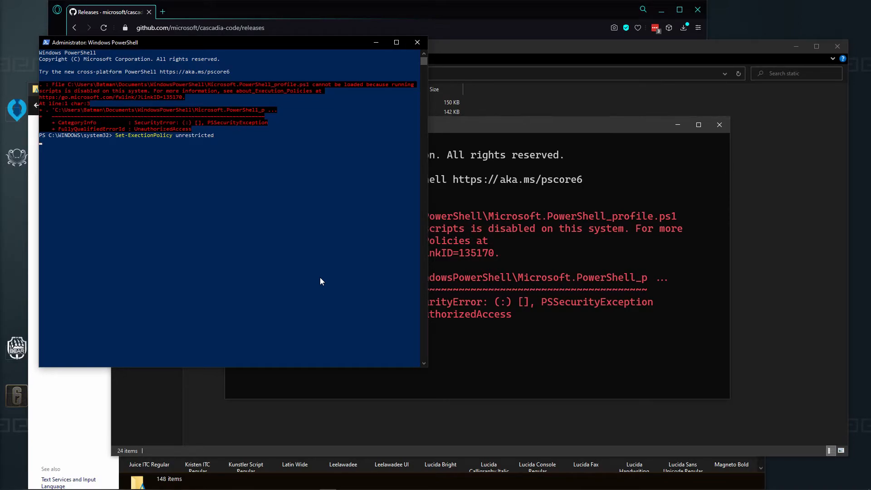
key("Return")
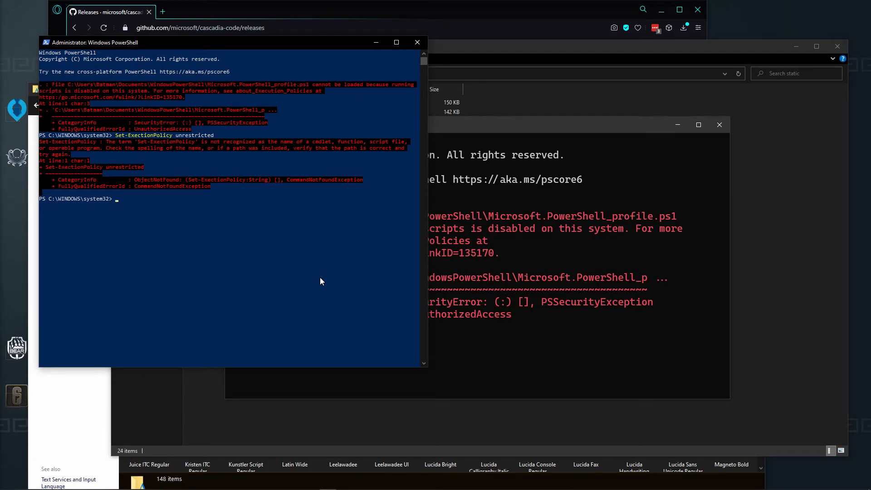
type("Set-ExectionPolicy")
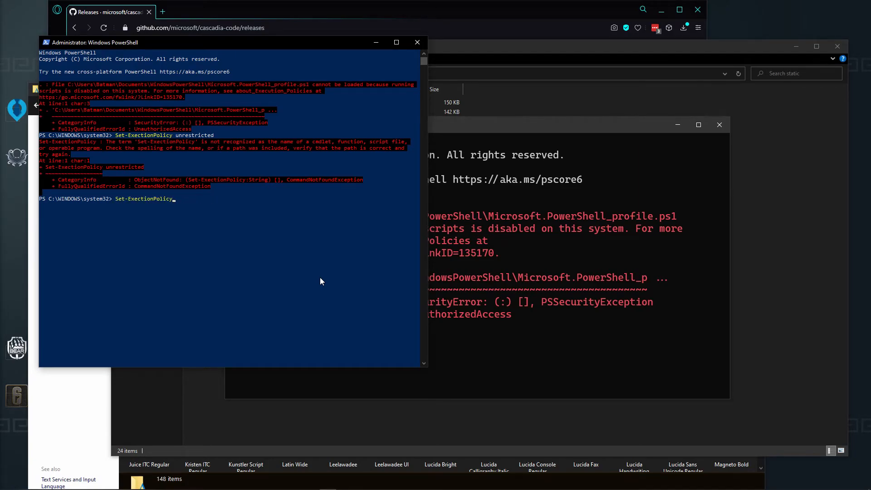
type("unri")
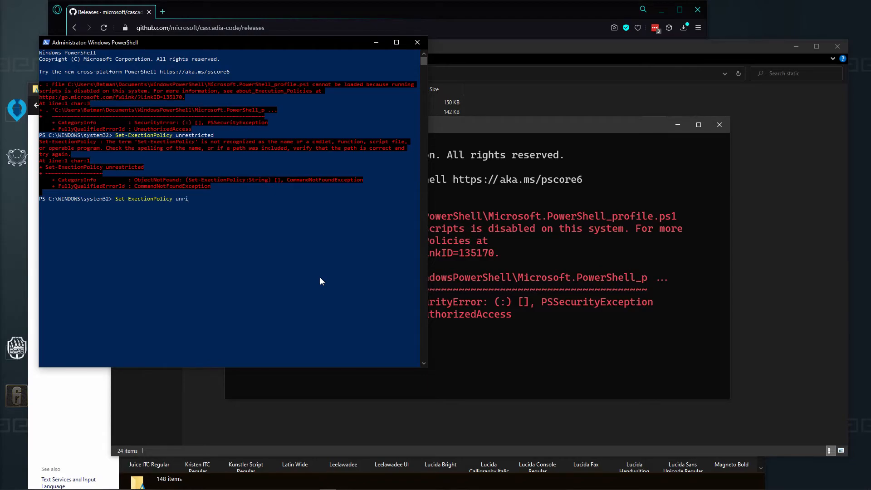
type("stricted")
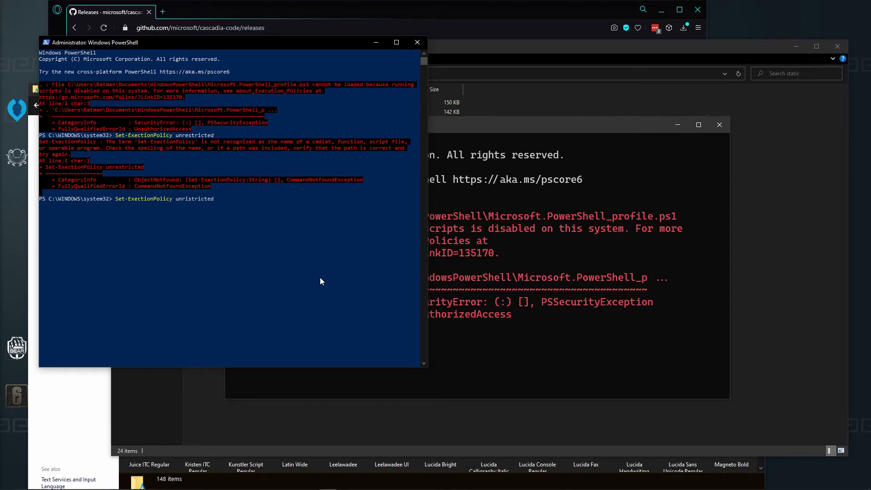
key("Return")
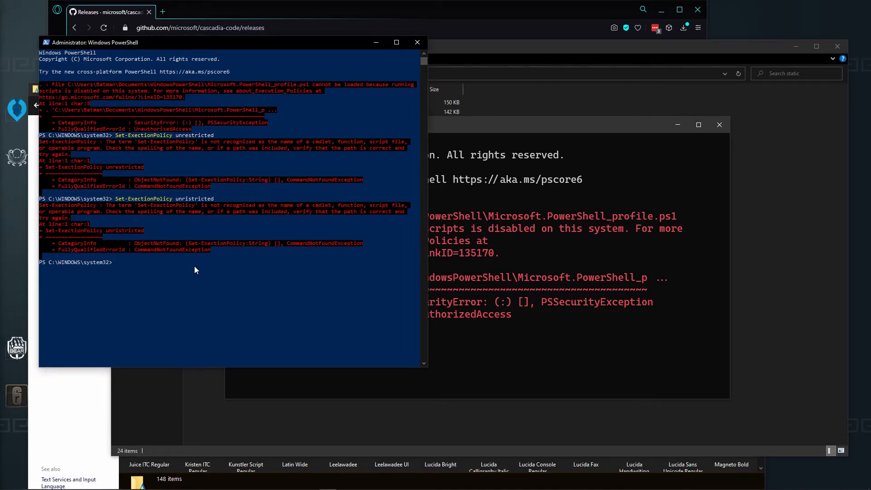
type("Set-Ece")
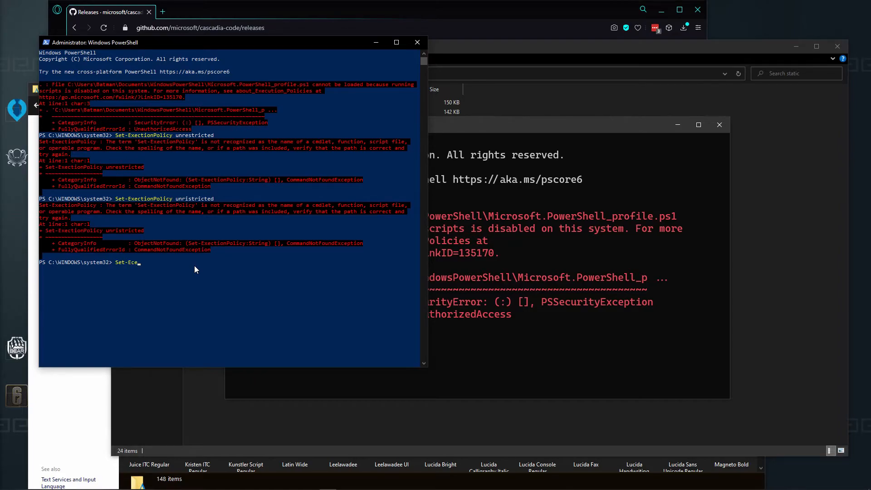
type("cutionPol")
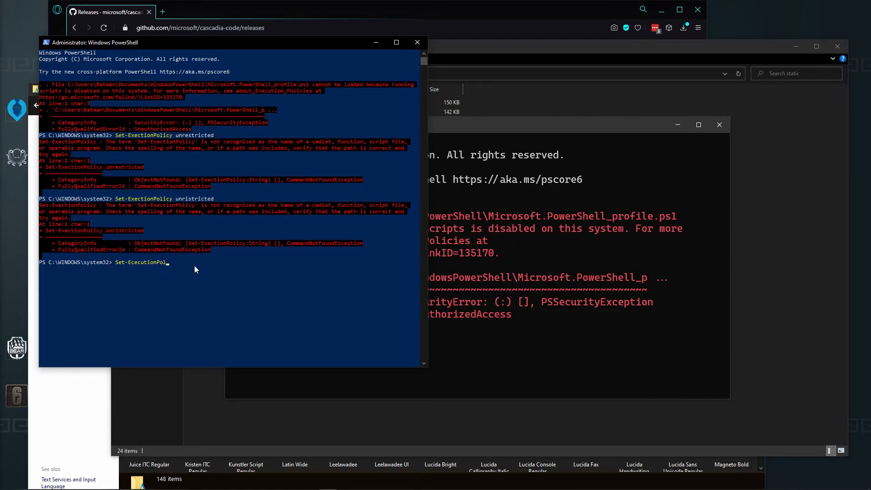
type("icy")
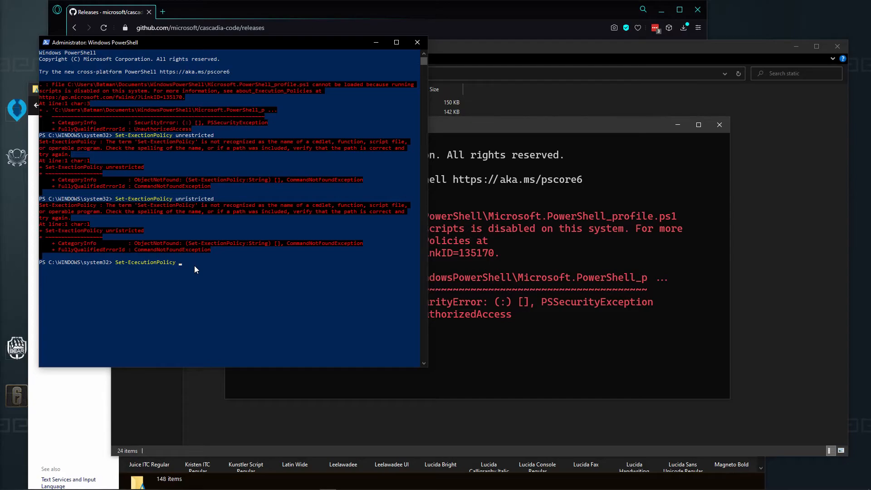
type("Unrestricte")
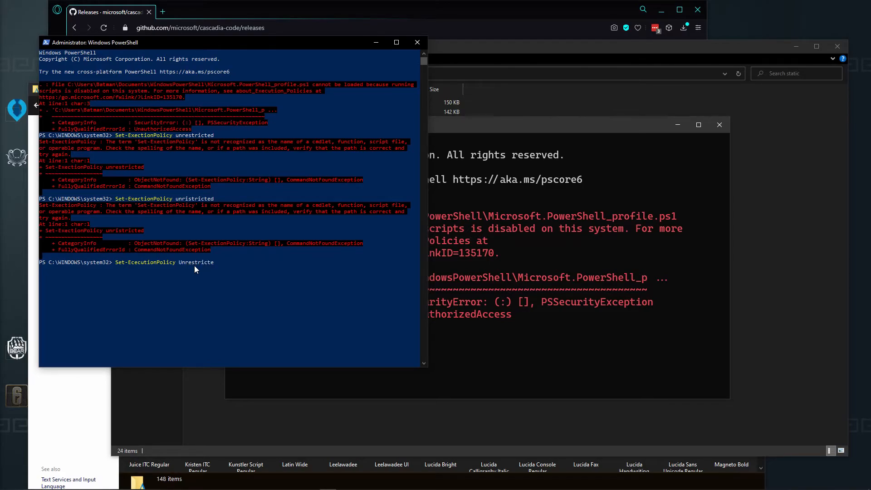
key("Return")
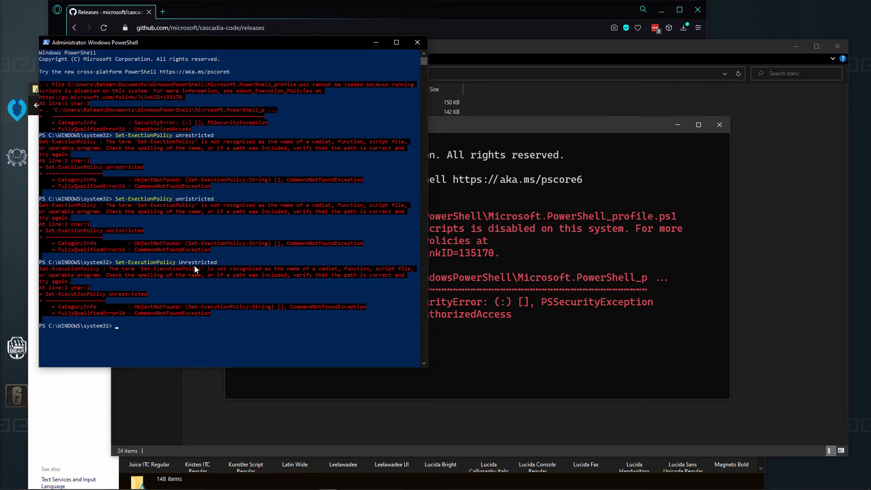
- Run Set-ExecutionPolicy Unrestricted and confirm the policy change with Y
type("Set-EcecutionPolicy Unrestricted")
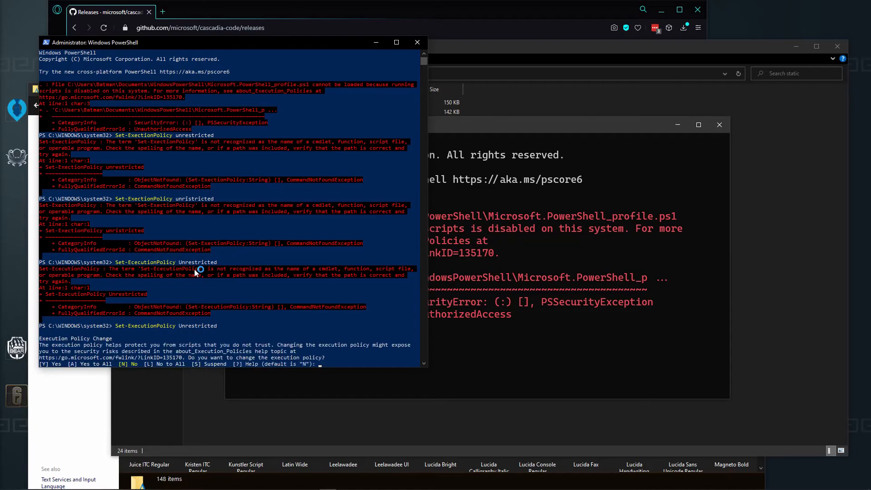
type("Y")
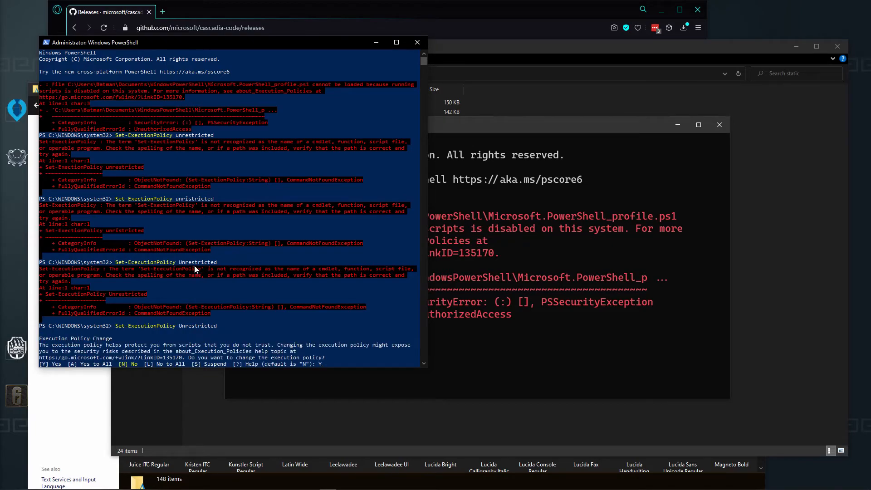
key("Return")
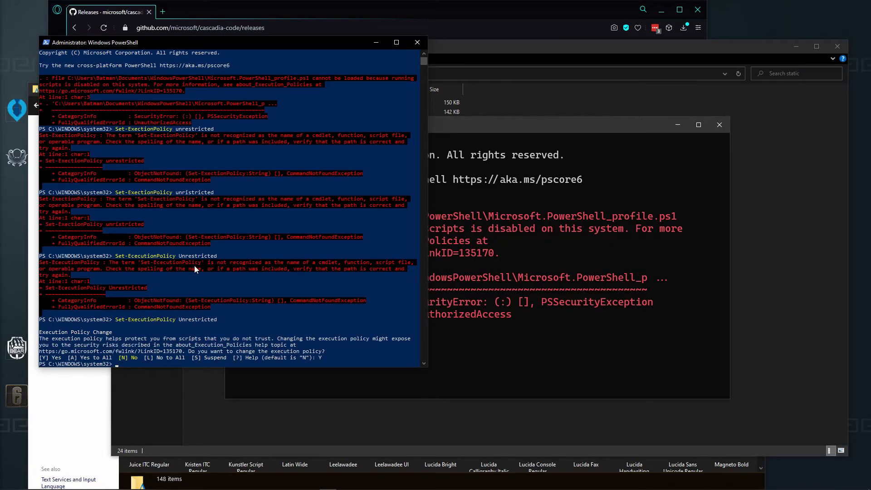
mouse_move(443, 350)
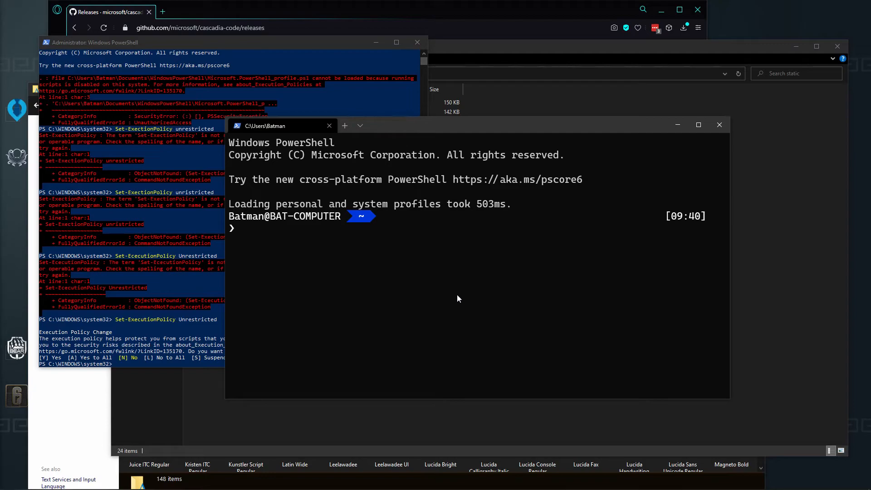
mouse_move(366, 238)
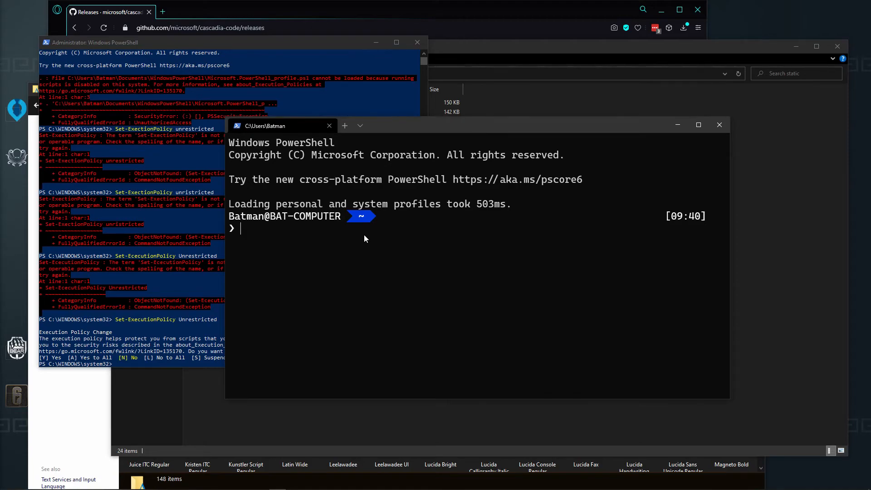
- List the folder contents, then change directory through F:\ and git into the website repository
type("dir")
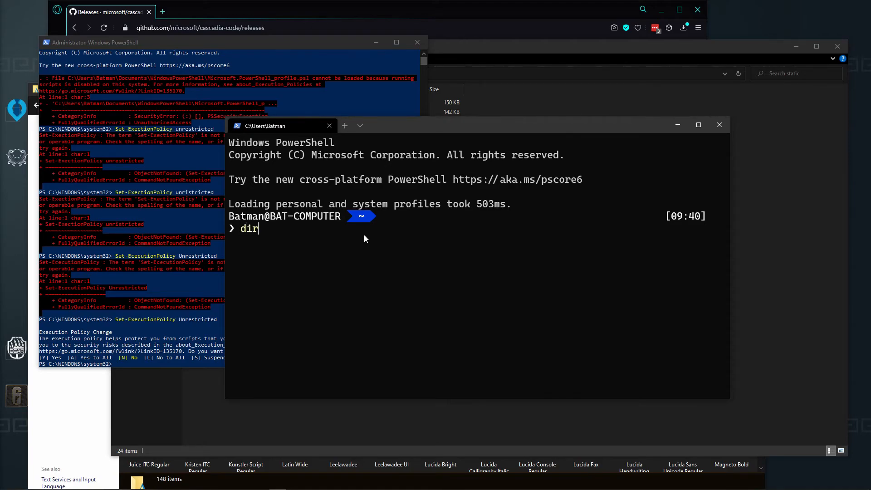
key("Return")
type("c")
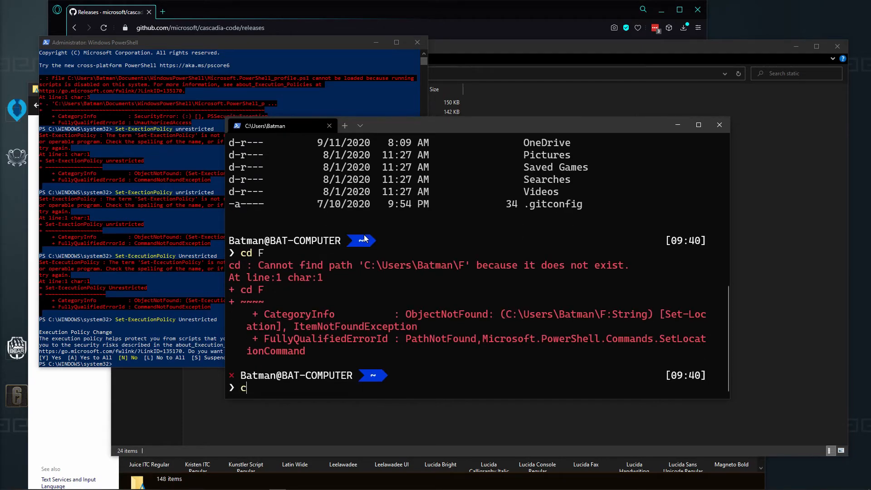
type("d F:\\")
type("cd")
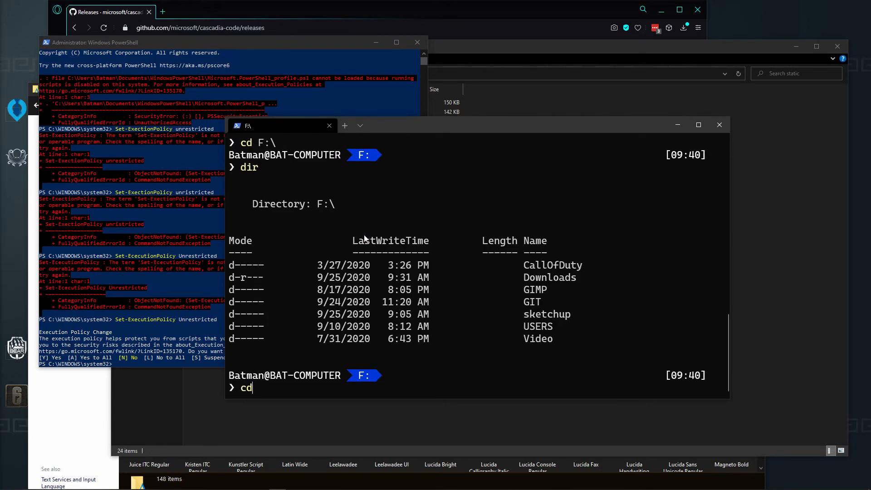
type("git")
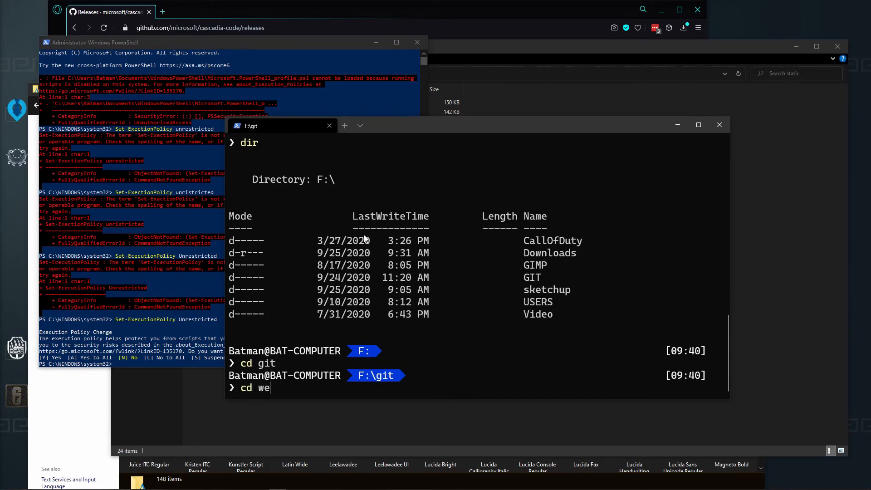
key("Return")
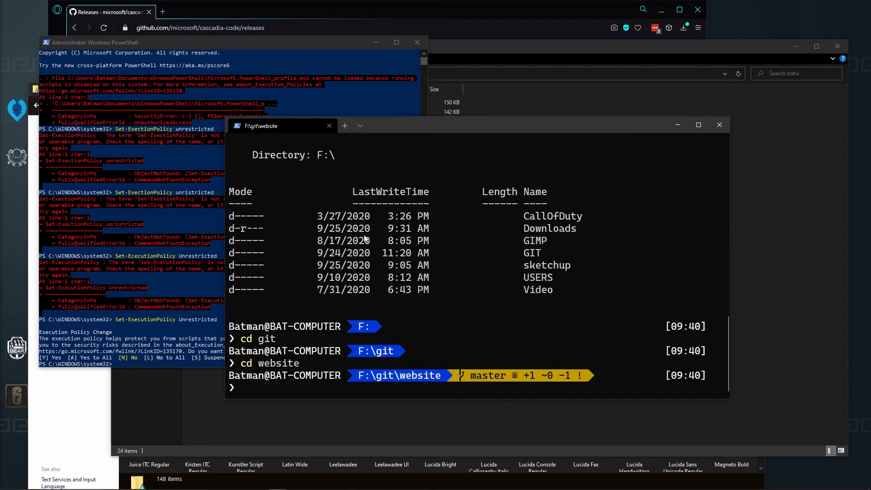
mouse_move(536, 383)
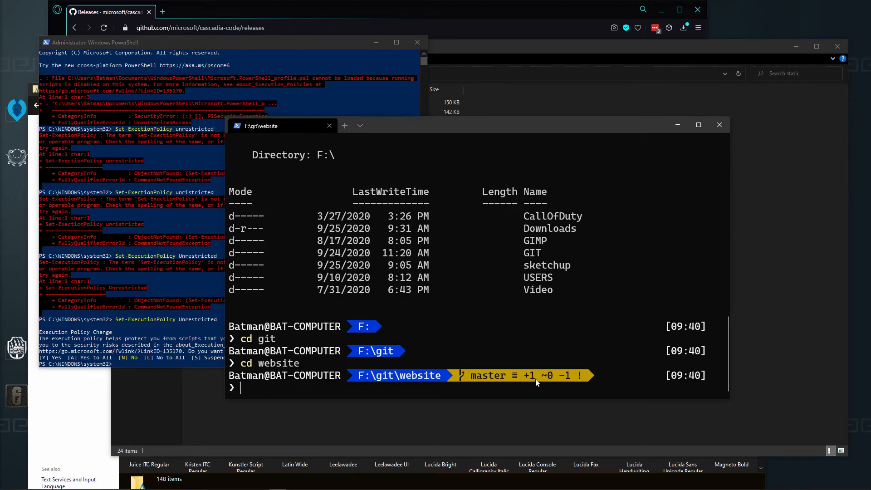
mouse_move(556, 381)
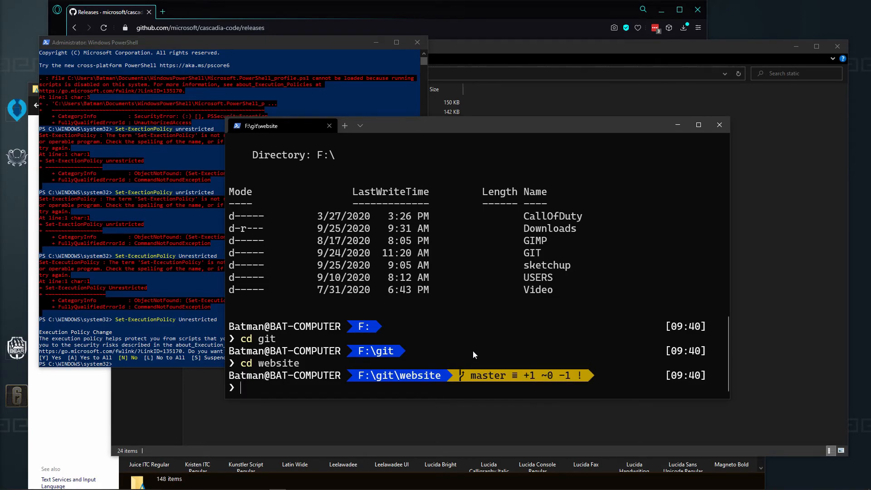
mouse_move(261, 388)
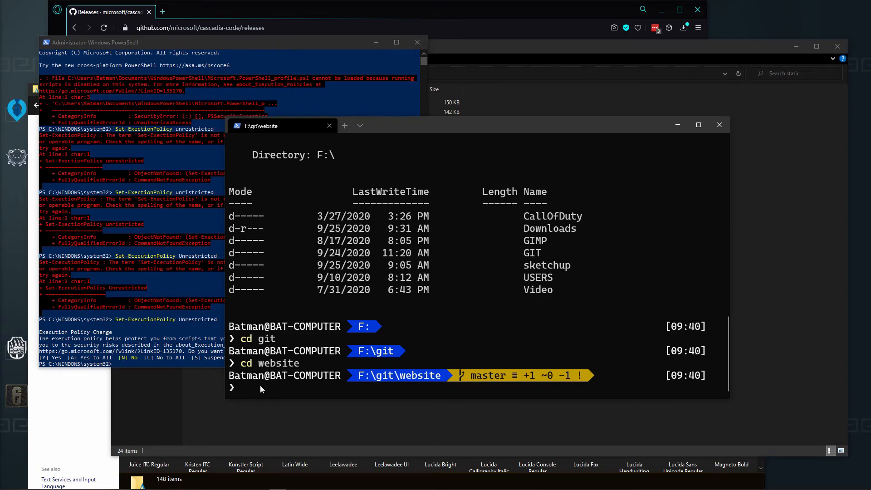
mouse_move(249, 394)
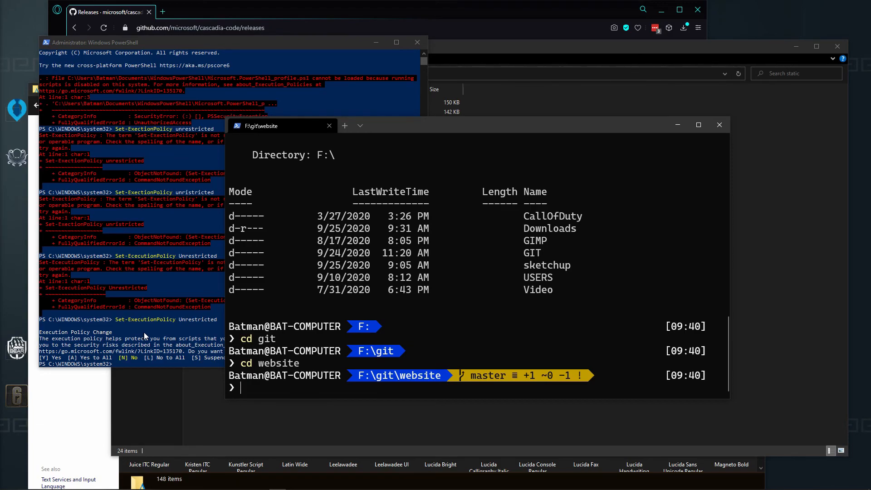
mouse_move(426, 391)
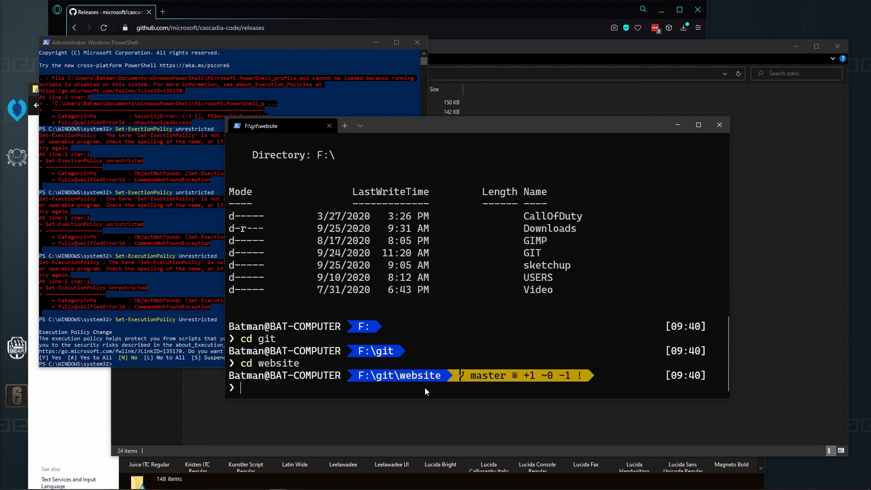
mouse_move(429, 391)
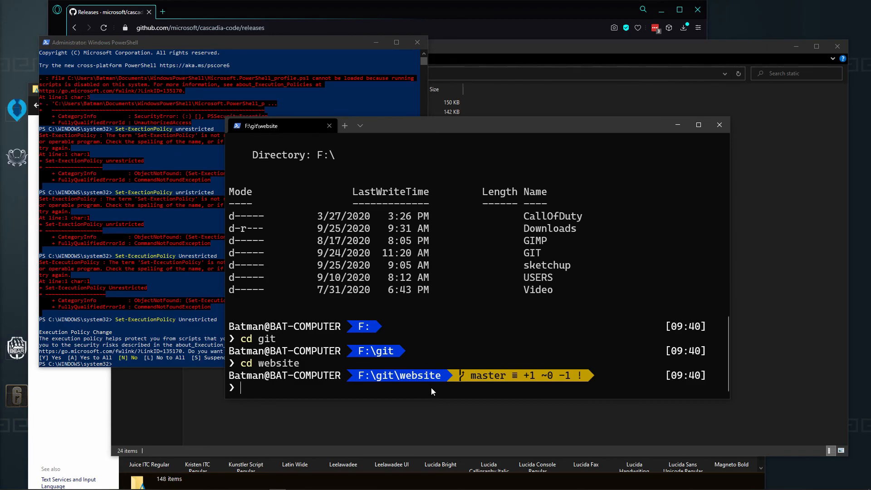
mouse_move(451, 382)
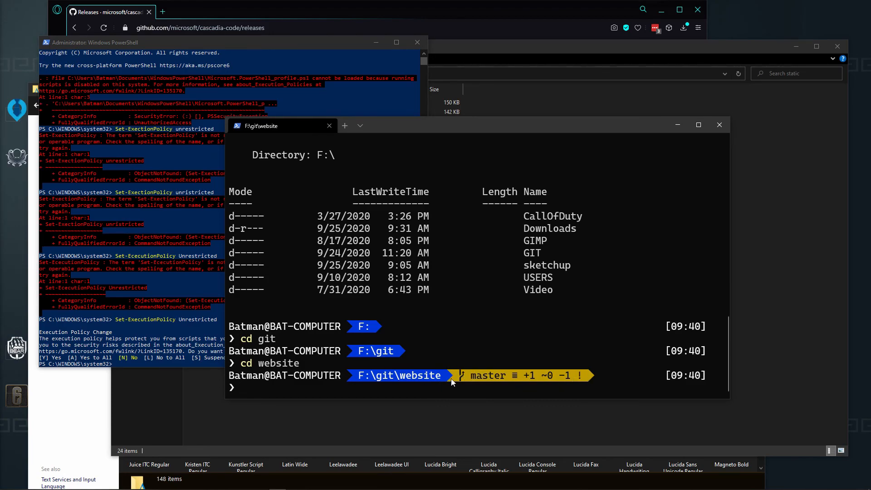
mouse_move(456, 395)
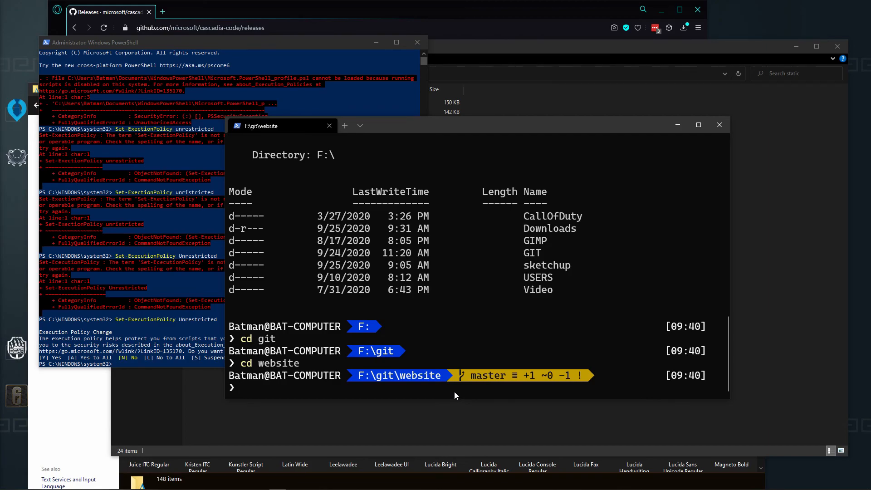
mouse_move(495, 243)
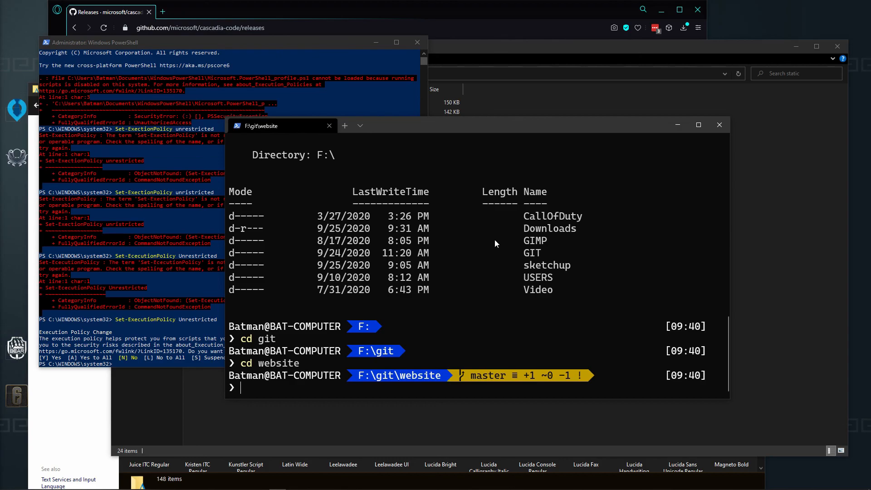
mouse_move(488, 237)
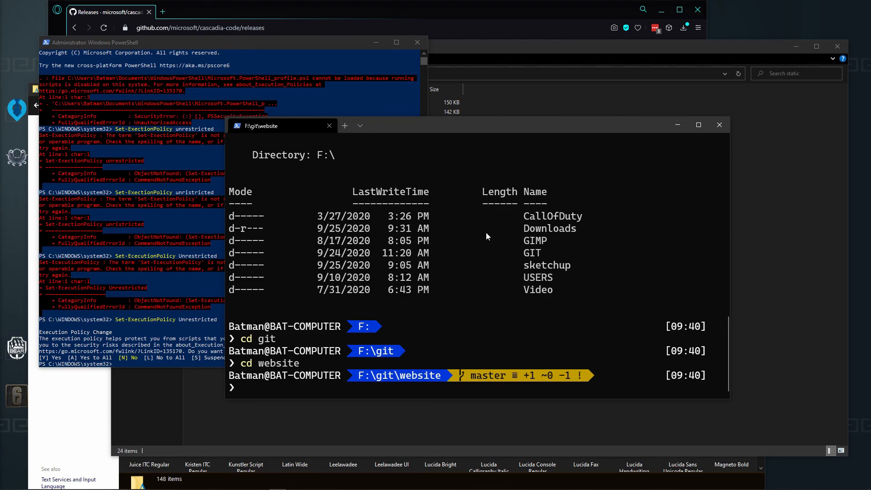